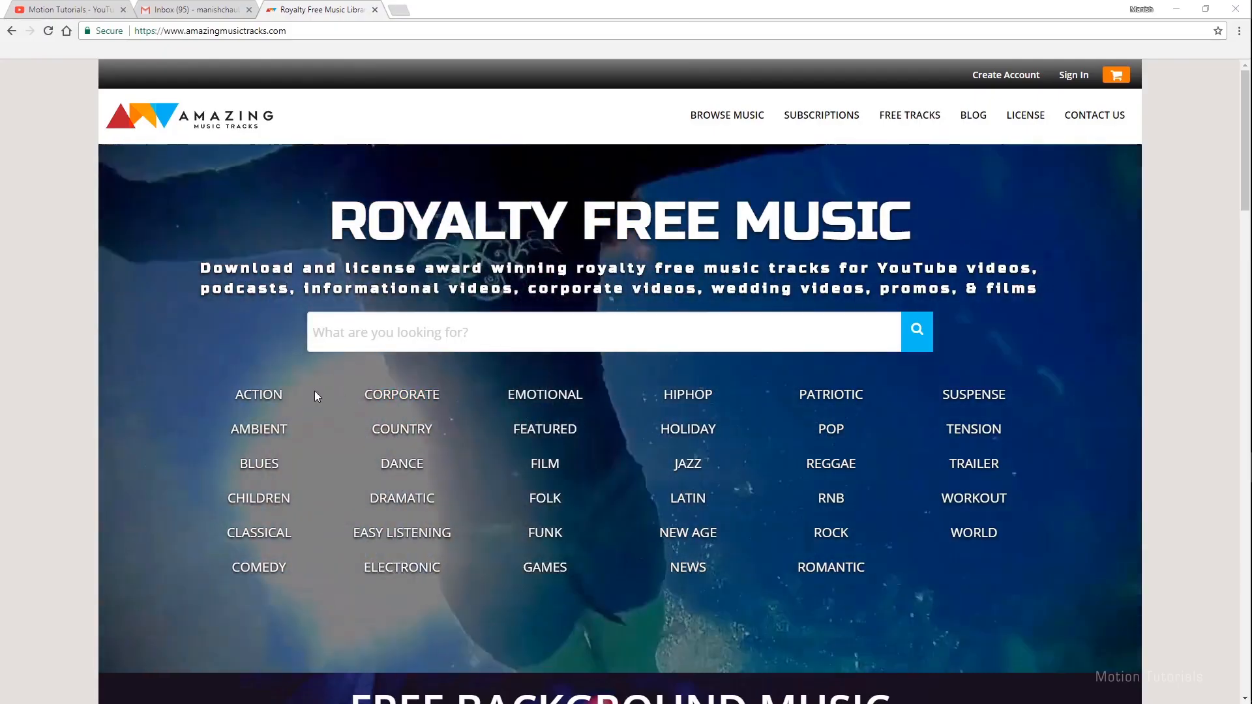
# - Browse the Royalty Free Action Music Cues list from the ACTION genre
pyautogui.click(258, 394)
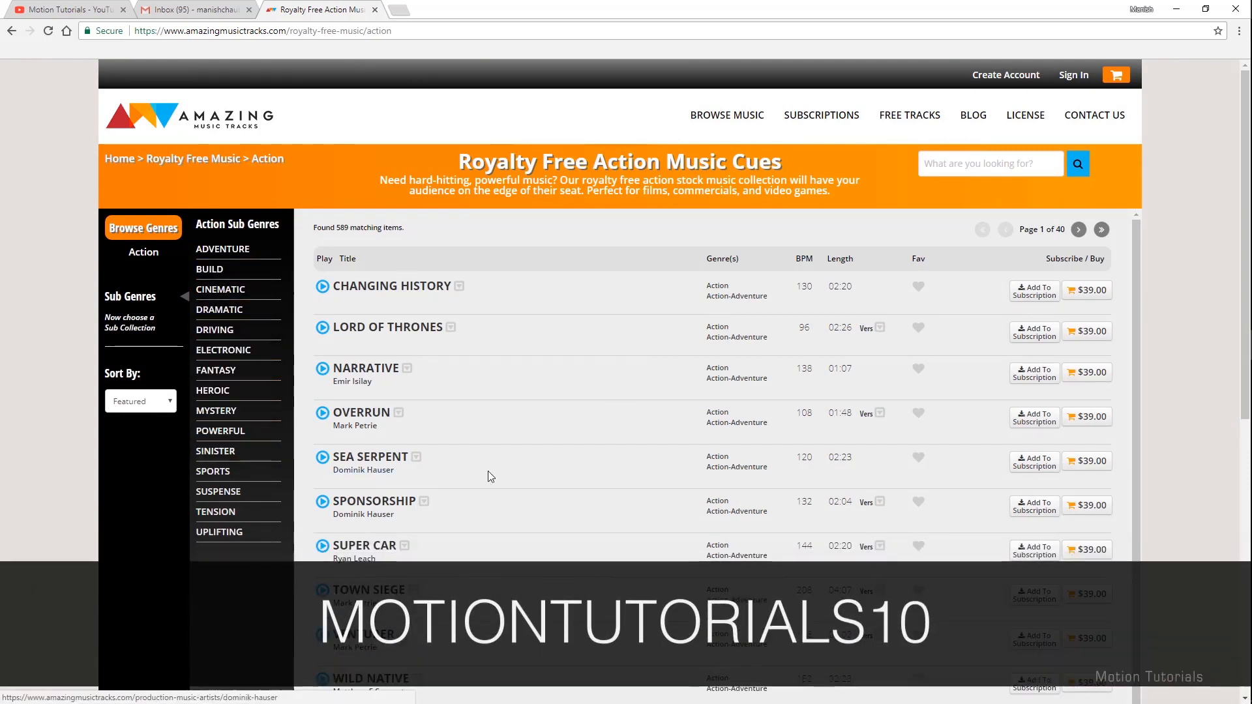
pyautogui.scroll(-3)
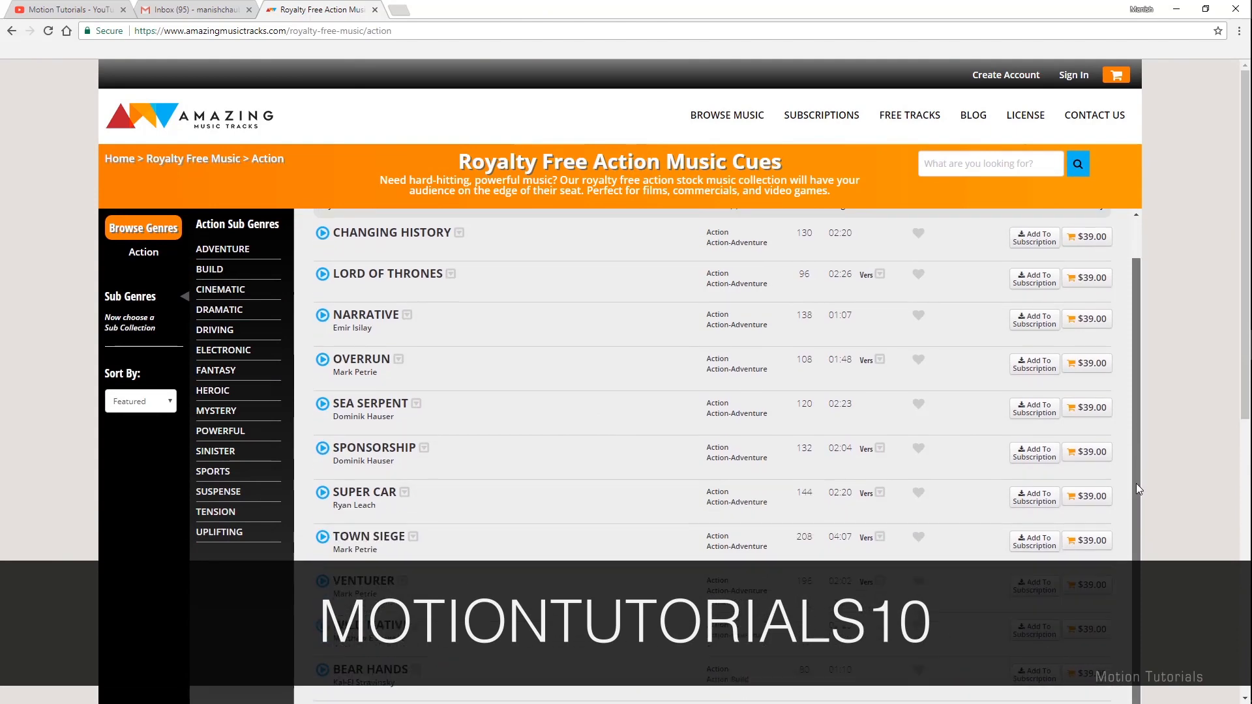
pyautogui.scroll(-3)
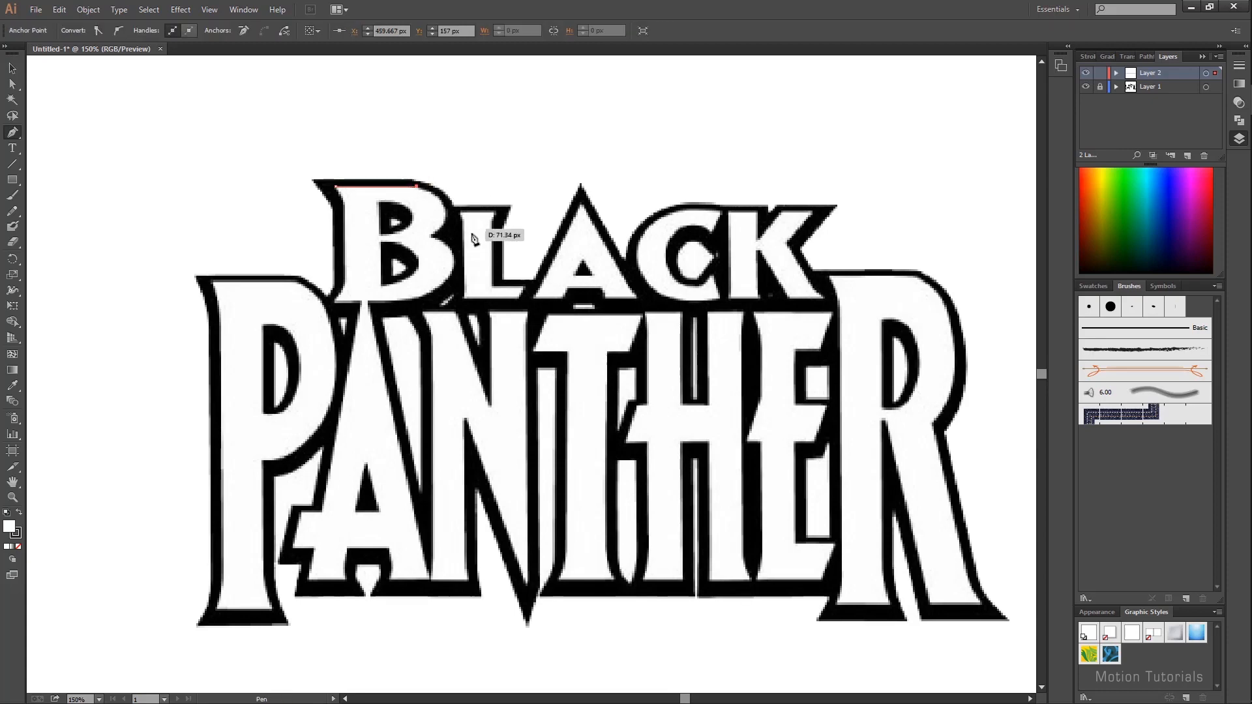
# - Trace a letter outline with the Pen tool and hide the underlying logo image layer
pyautogui.moveTo(447, 191); pyautogui.dragTo(447, 240)
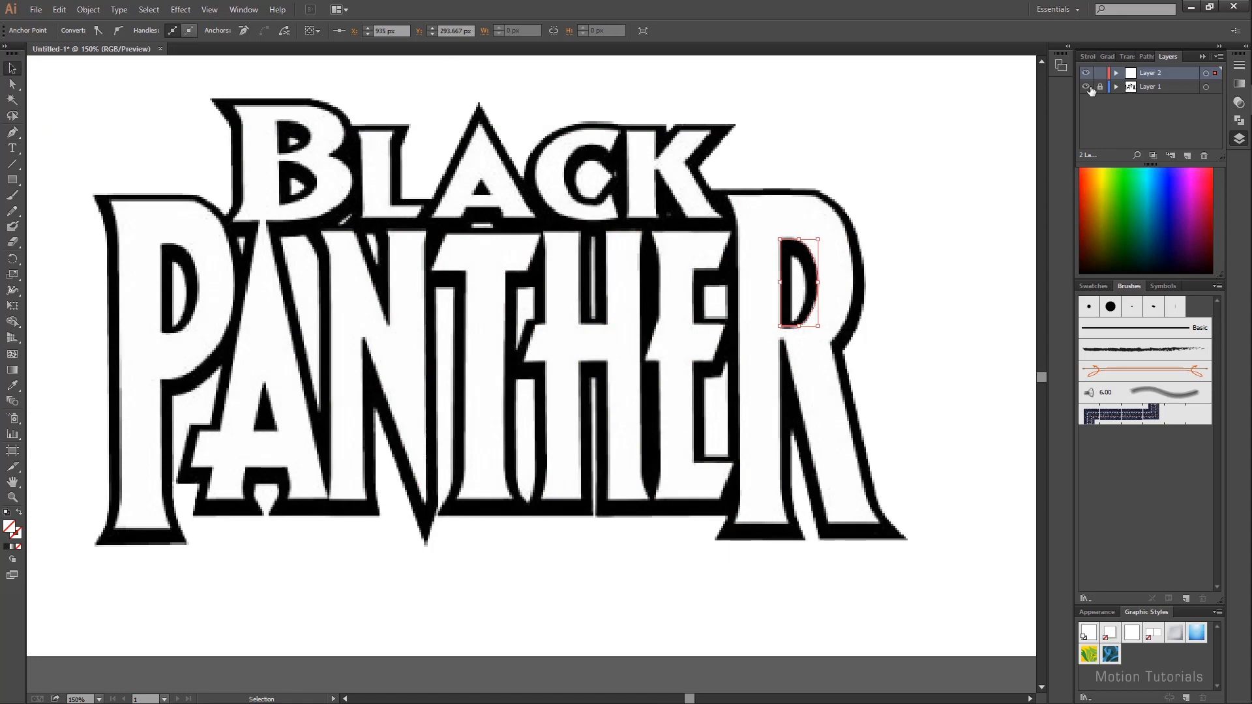
pyautogui.click(1086, 86)
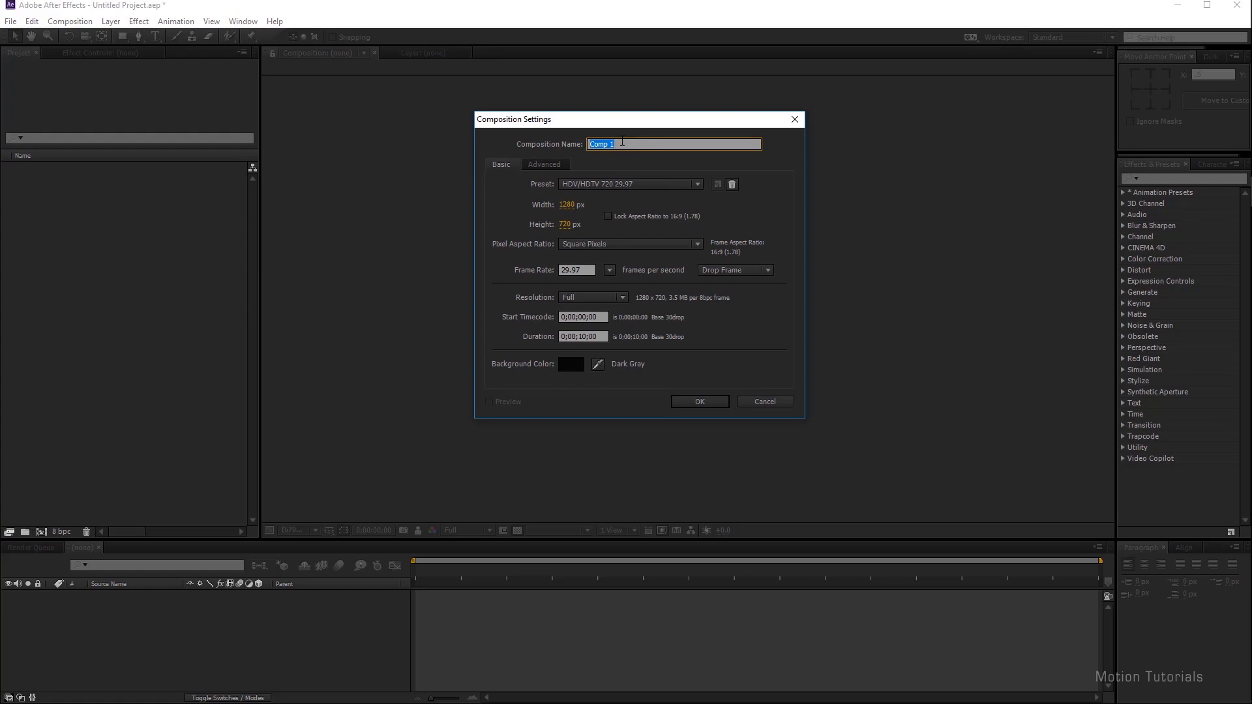
# - Create the 'Title Animation' composition, HDV/HDTV 720 29.97, 10 seconds long
pyautogui.write('Title Animation')
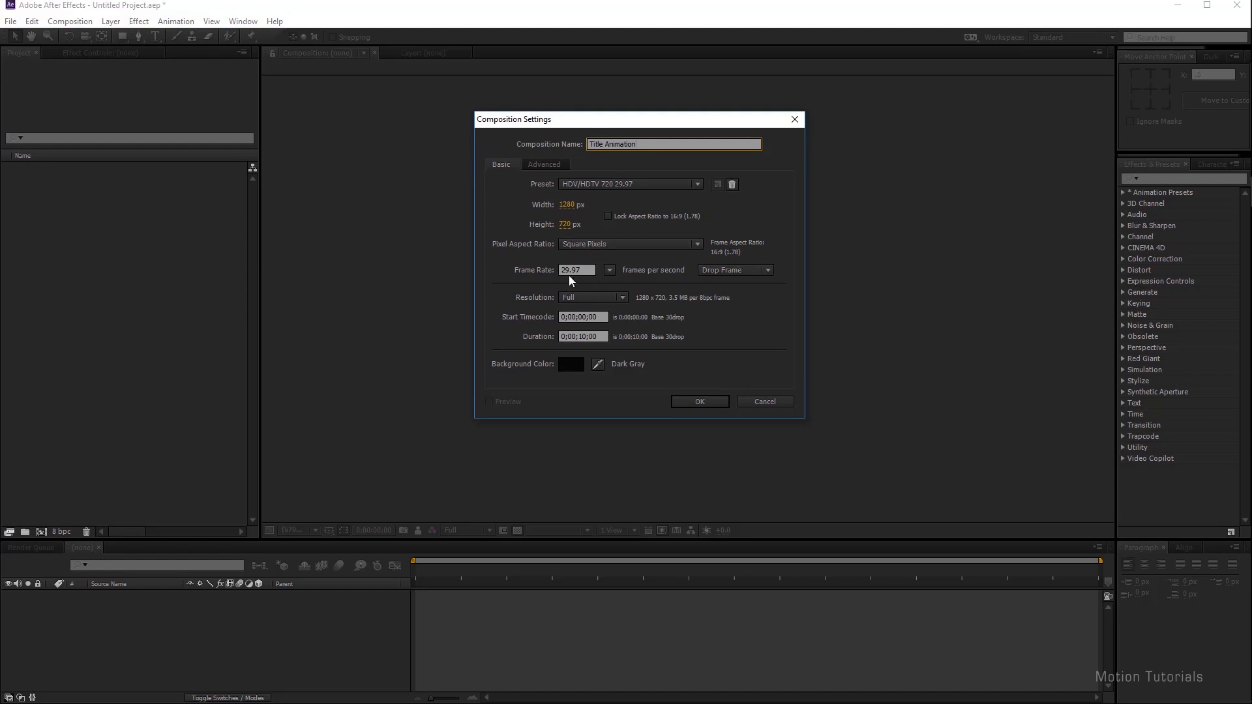
pyautogui.moveTo(585, 349)
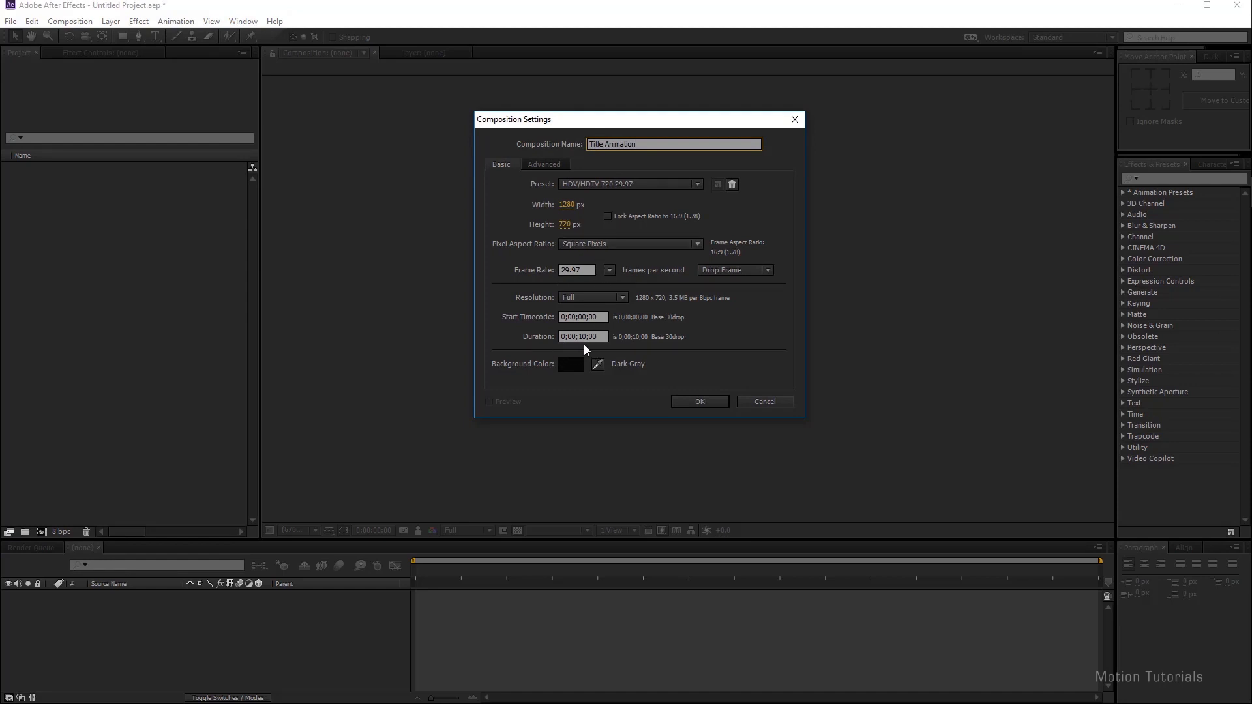
pyautogui.click(699, 400)
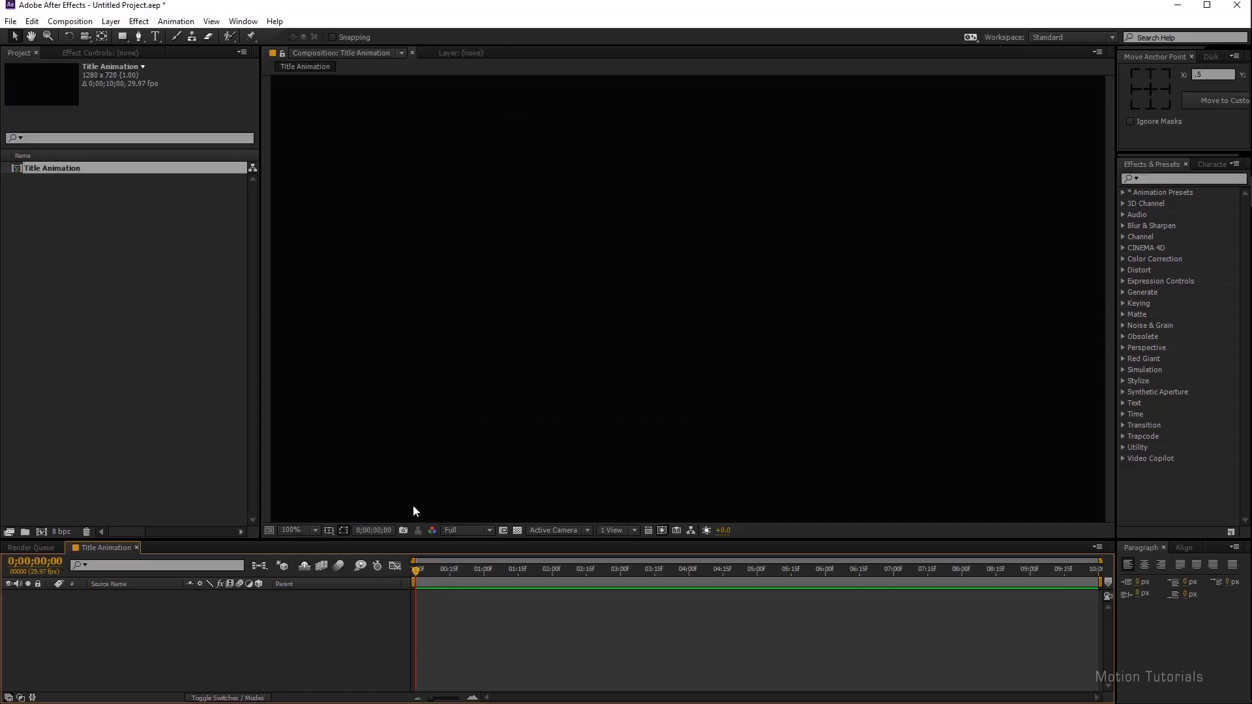
# - Add a full-frame 1280×720 solid layer named Background
pyautogui.rightClick(415, 510)
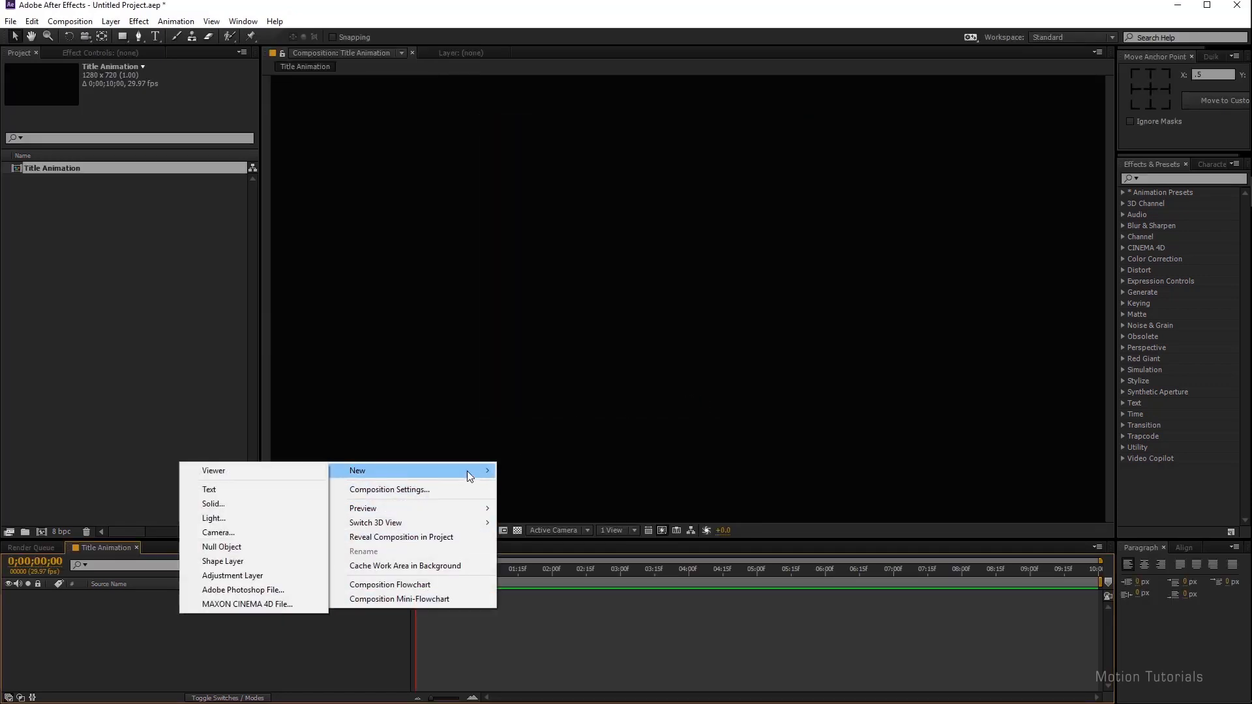
pyautogui.click(212, 504)
pyautogui.write('Background')
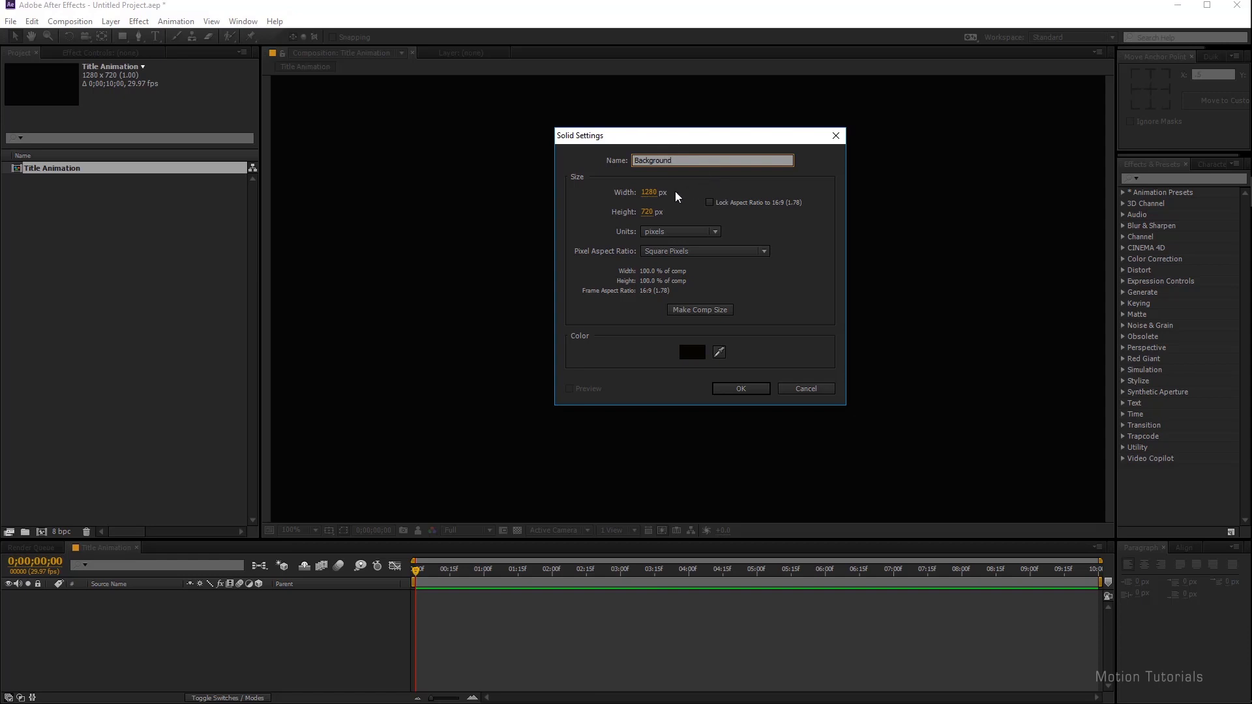
pyautogui.click(738, 389)
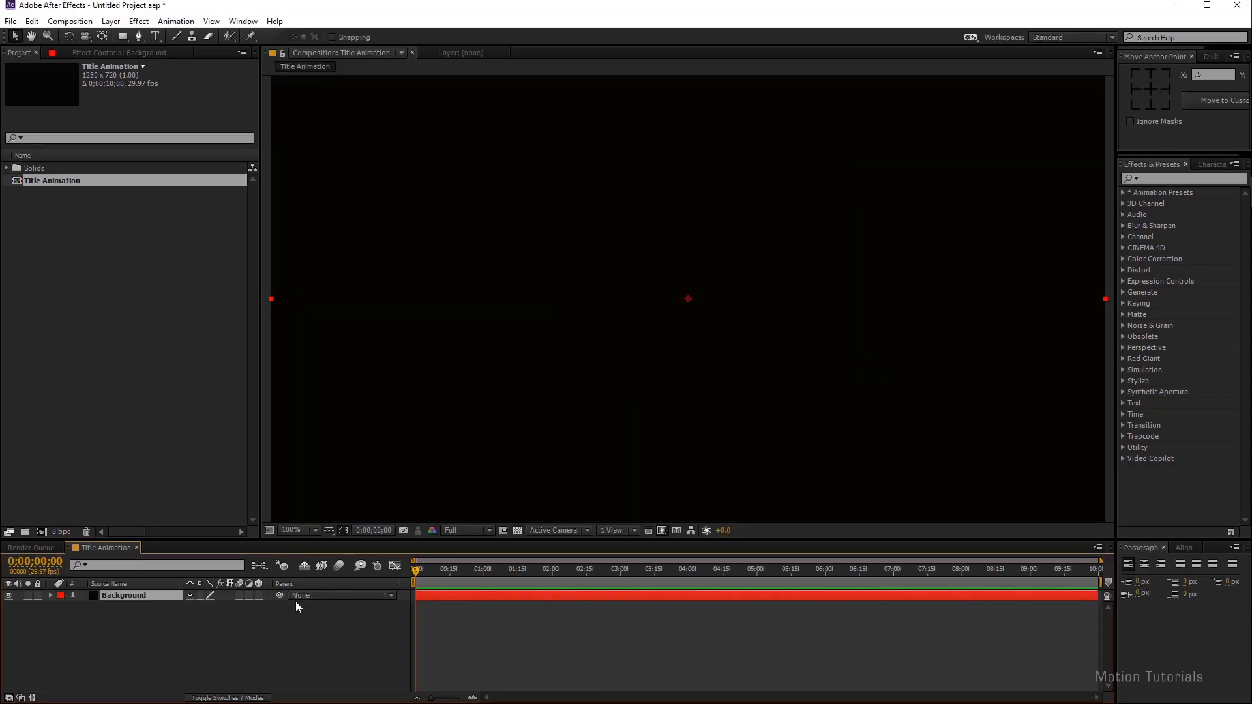
# - Add a second solid layer and start renaming it
pyautogui.rightClick(298, 607)
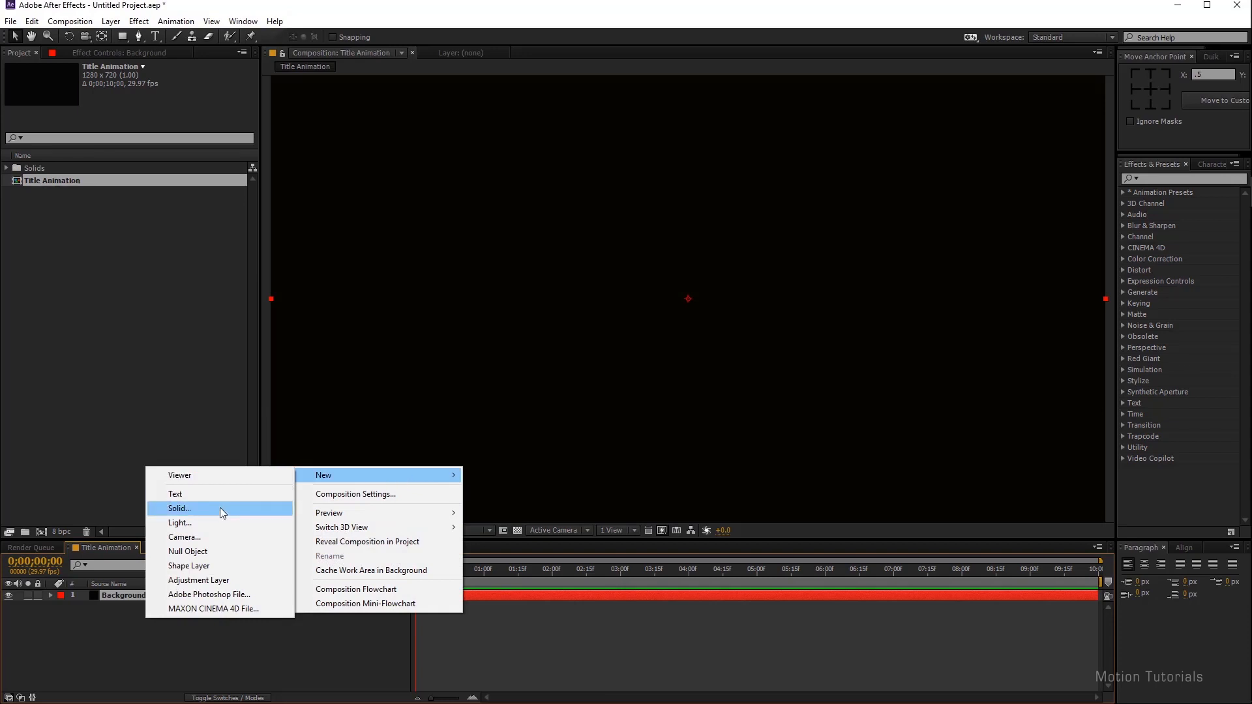
pyautogui.click(178, 509)
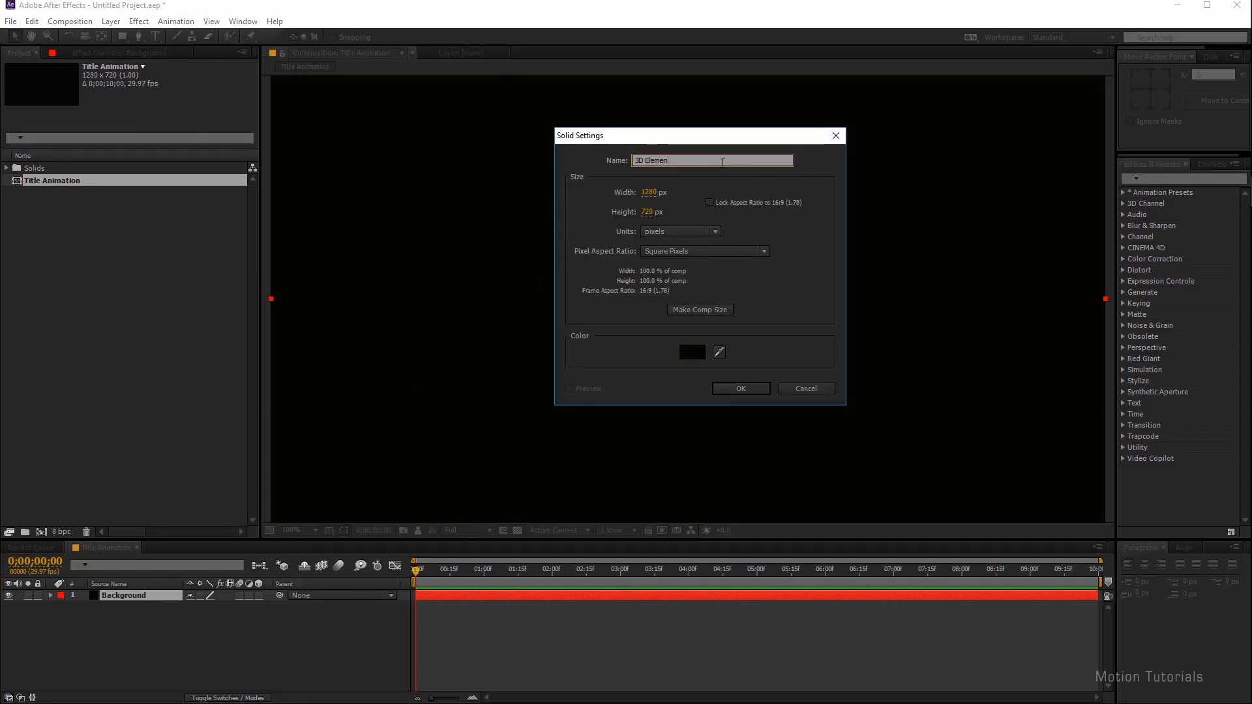
pyautogui.click(740, 388)
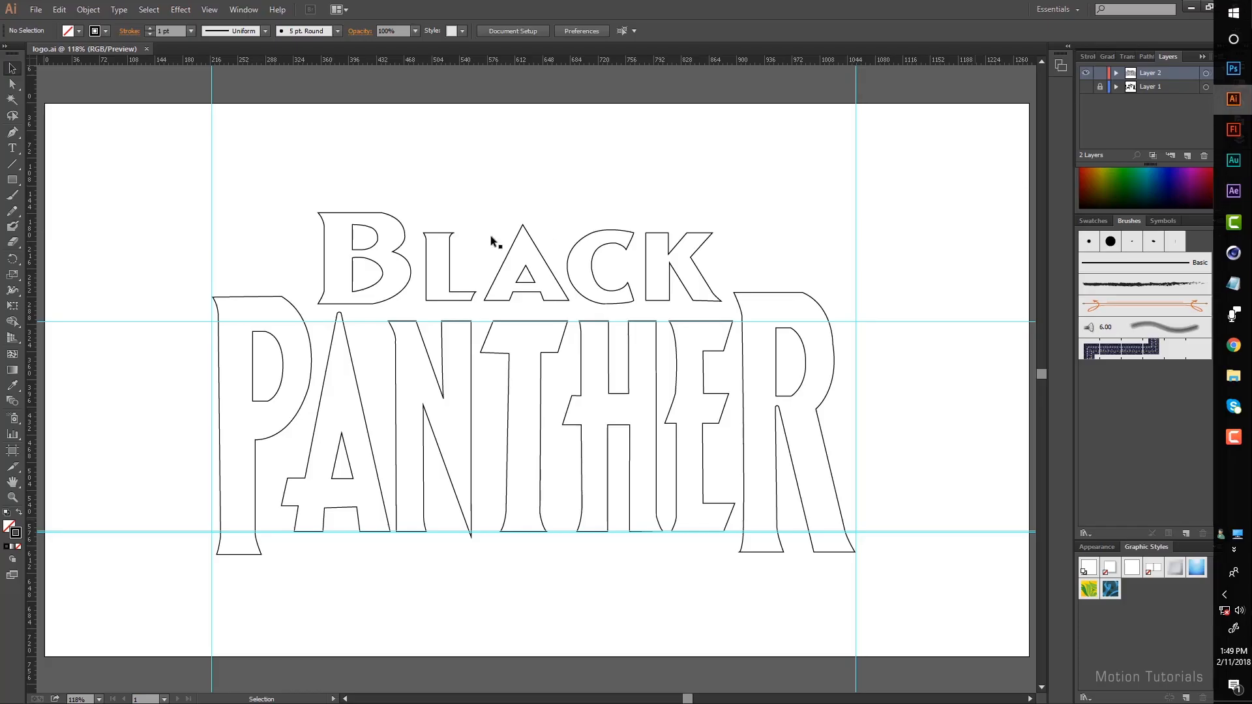
# - Select every Black Panther letter outline and copy them
pyautogui.press('ctrl+a')
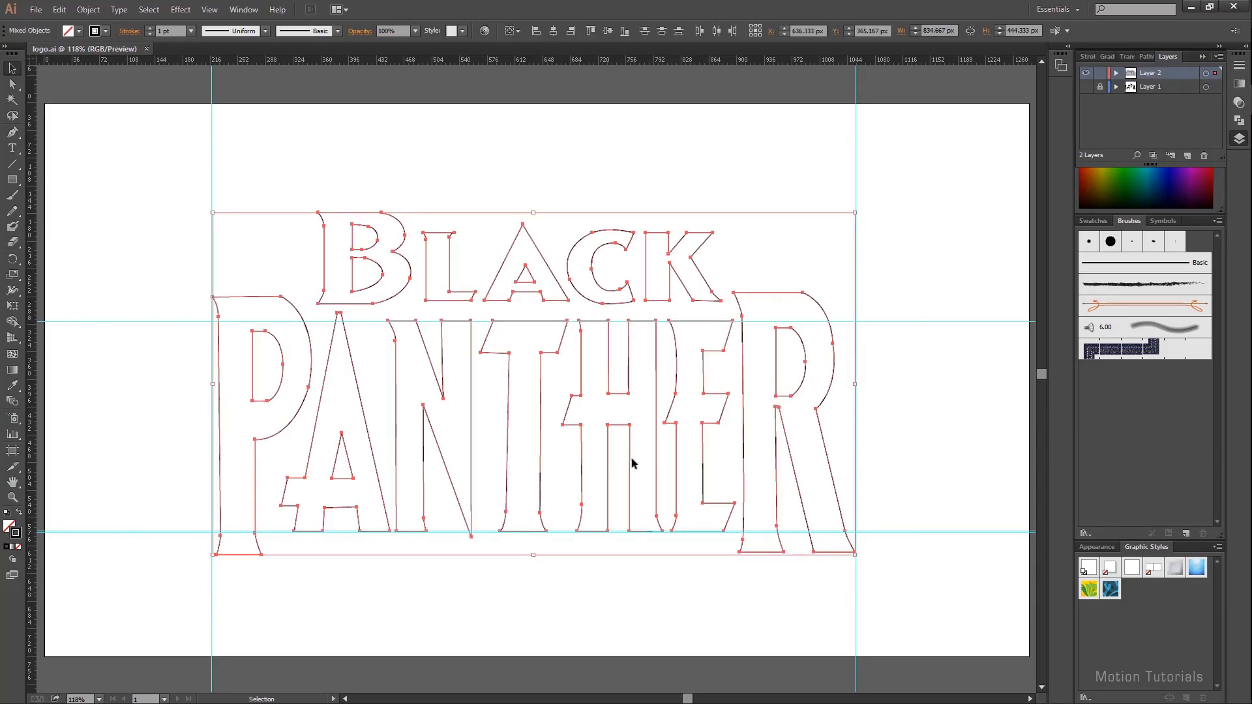
pyautogui.click(59, 9)
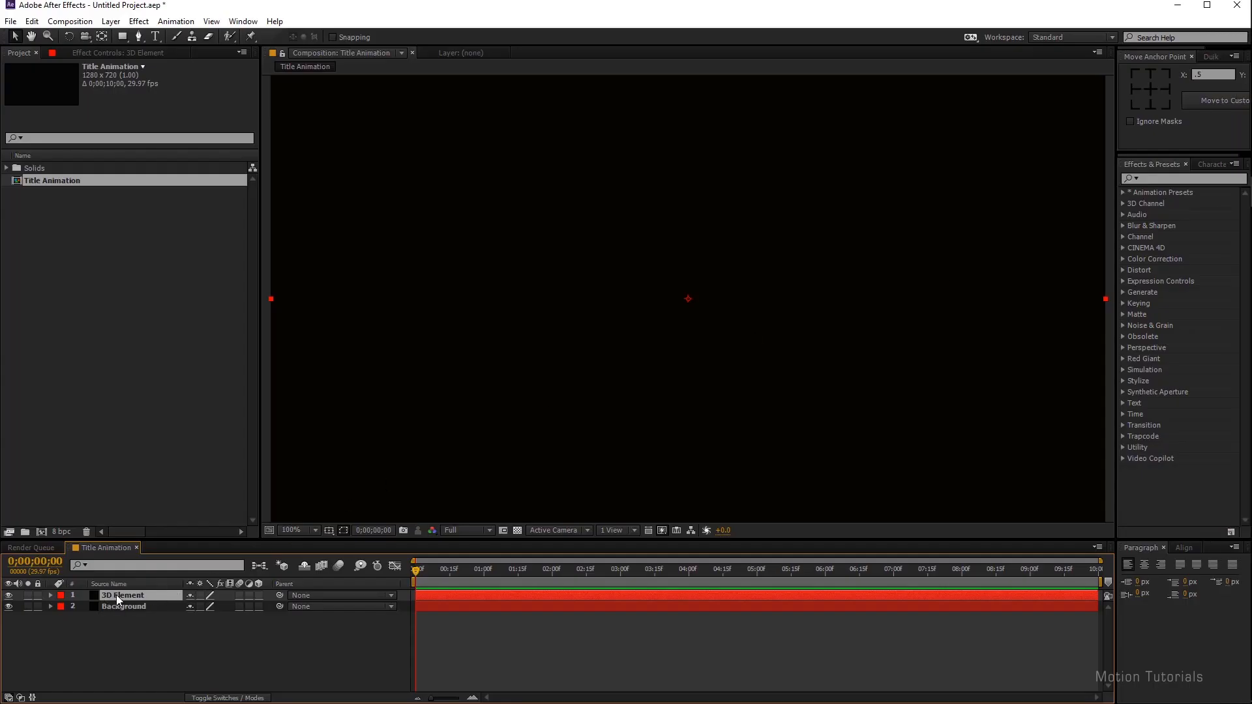
# - Select the 3D Element layer to receive the pasted letter outlines as masks
pyautogui.click(31, 21)
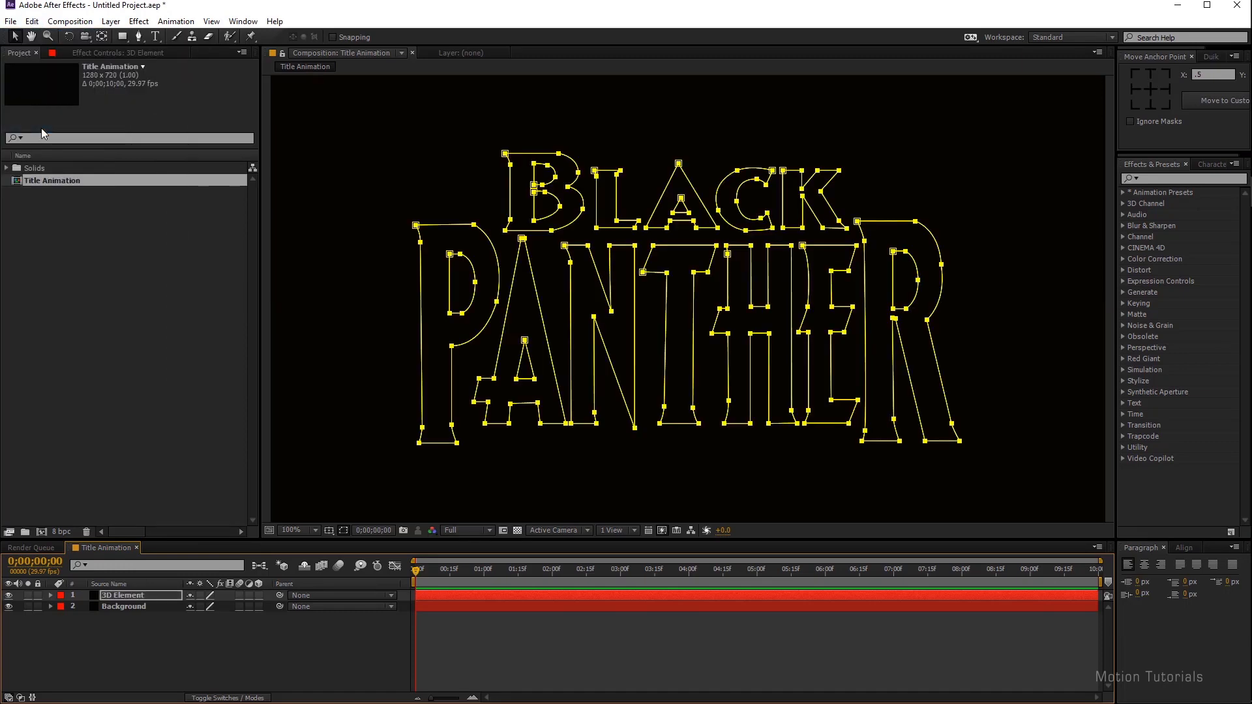
pyautogui.moveTo(840, 465)
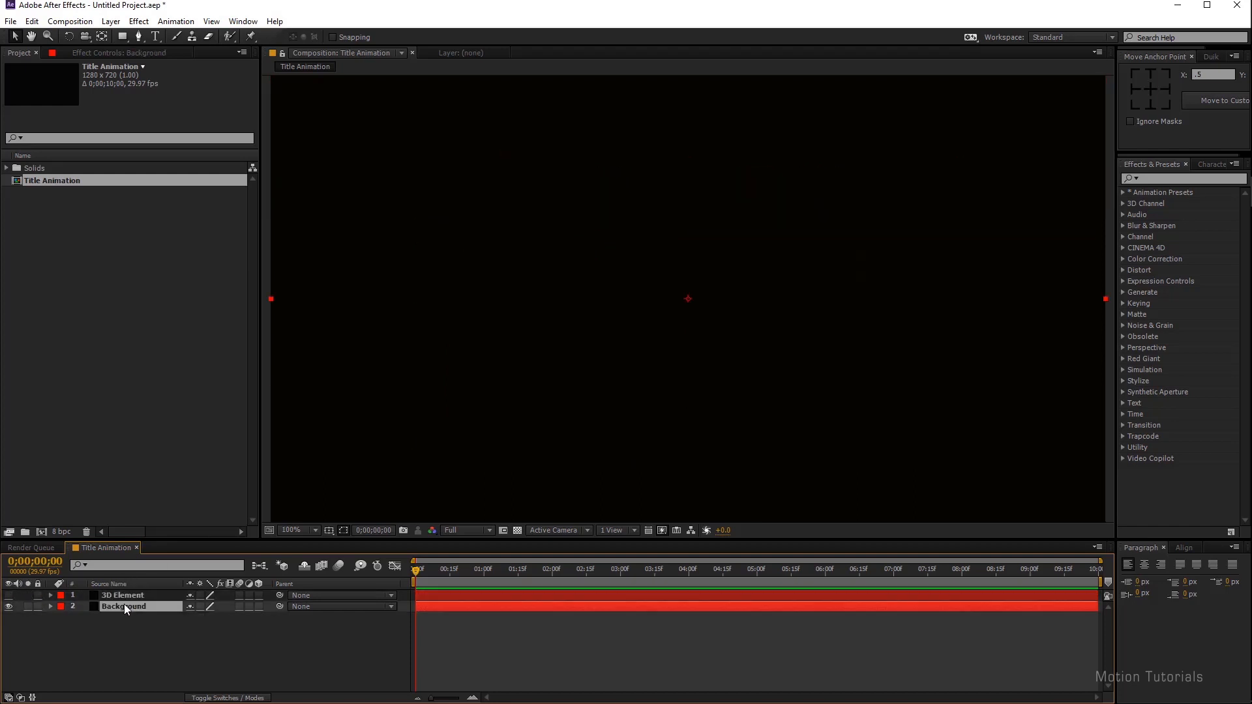
# - Apply the Element 3D effect to the Background layer
pyautogui.click(138, 20)
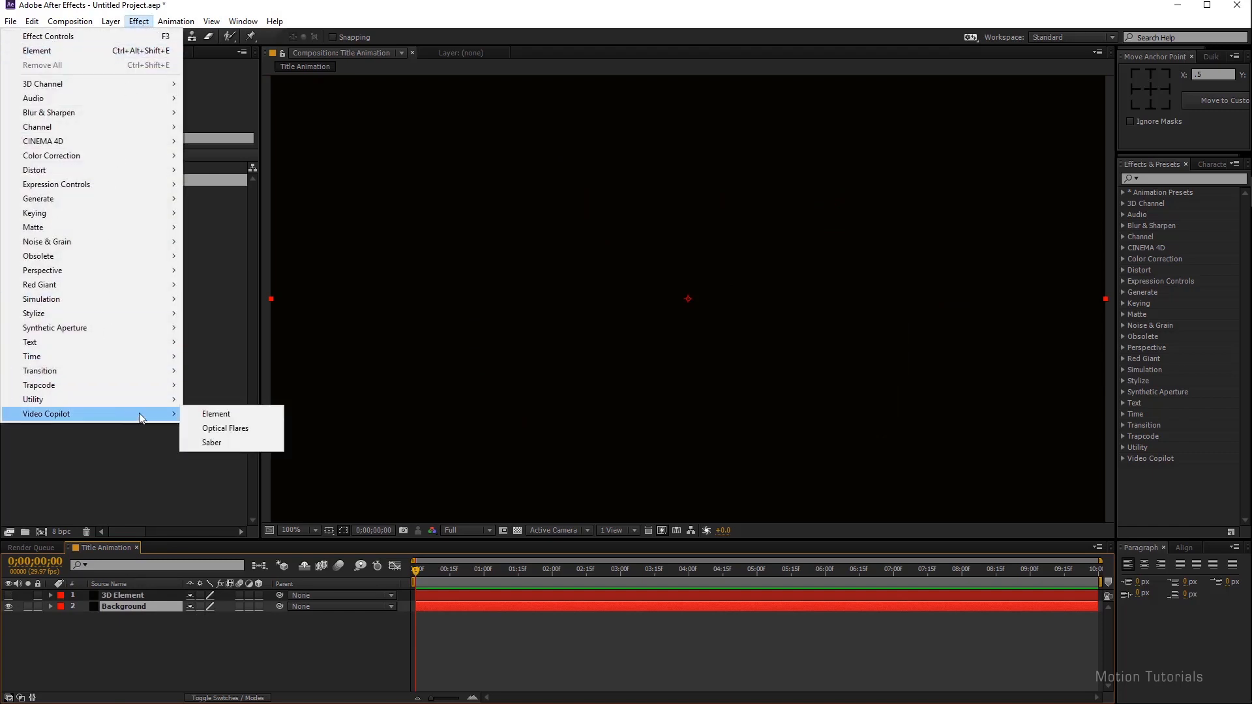
pyautogui.click(216, 414)
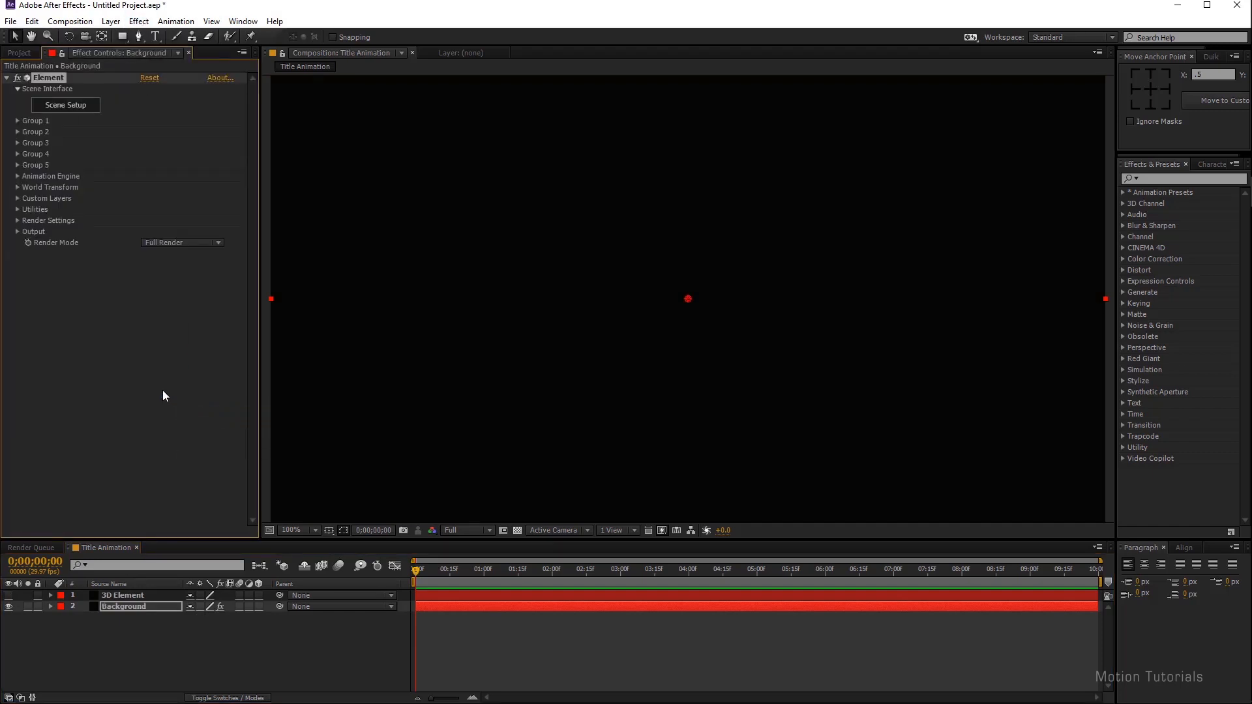
# - Under Custom Text and Masks, set Path Layer 1 to '1. 3D Element'
pyautogui.click(17, 198)
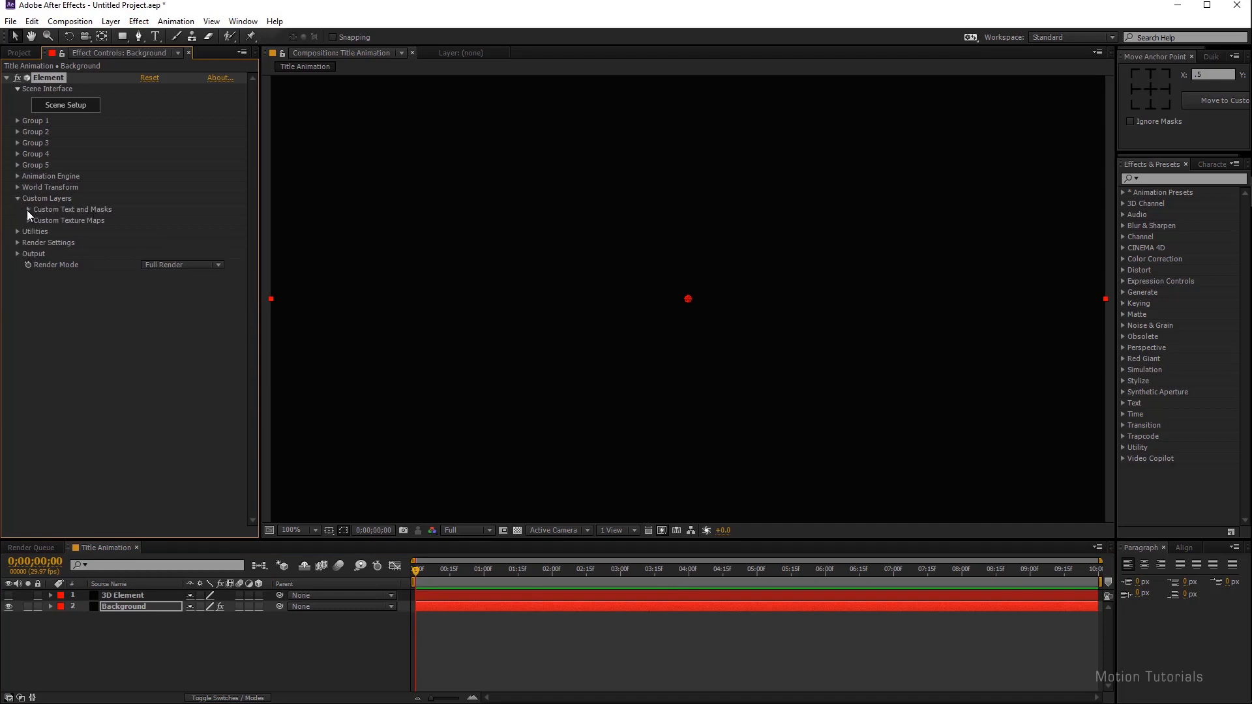
pyautogui.click(17, 208)
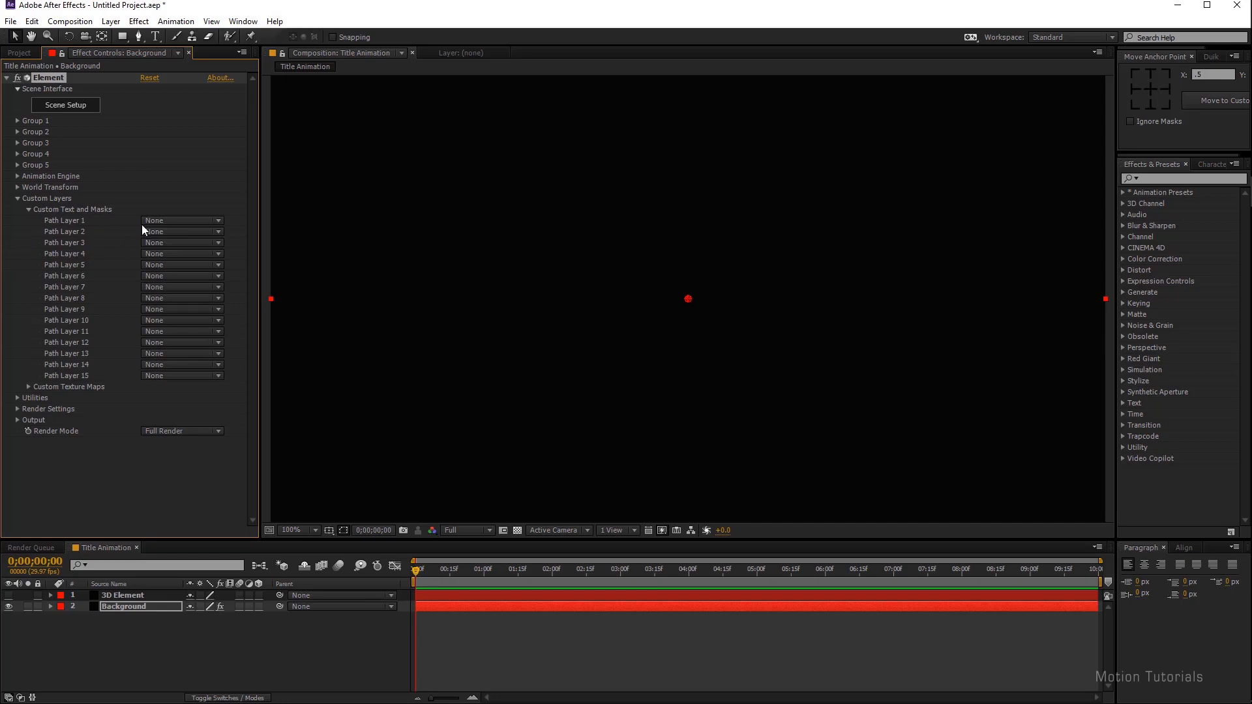
pyautogui.click(181, 232)
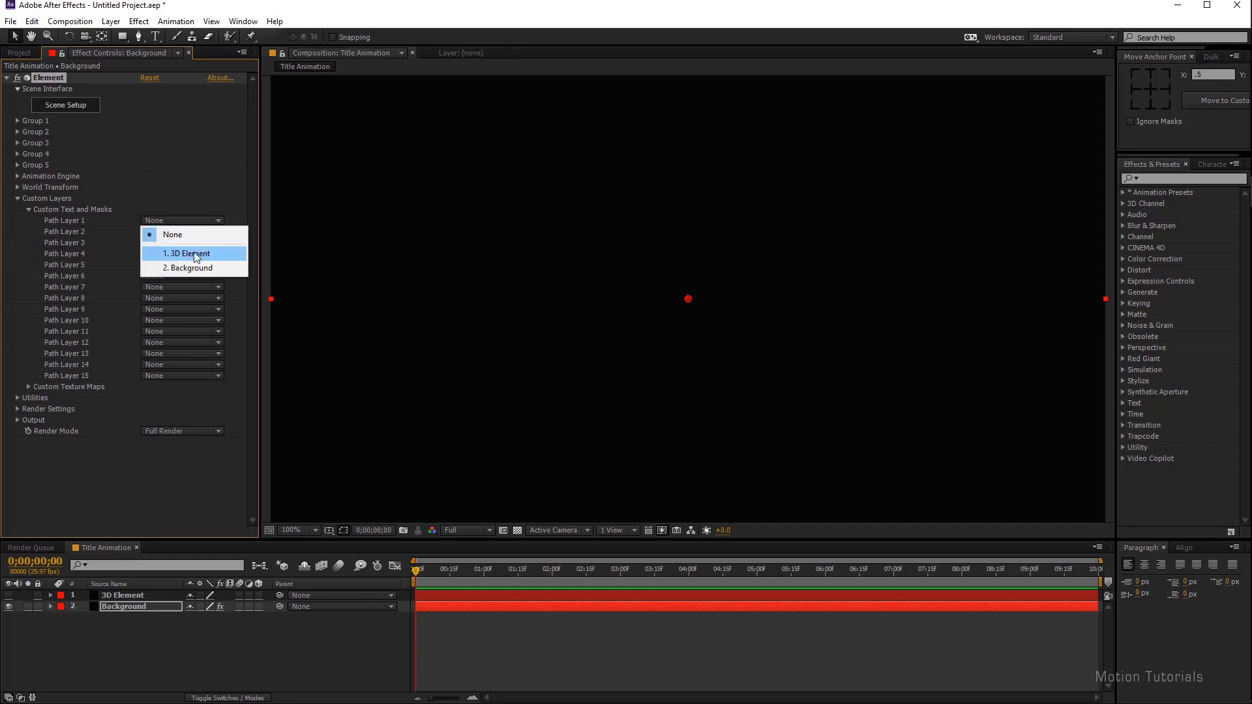
pyautogui.click(187, 254)
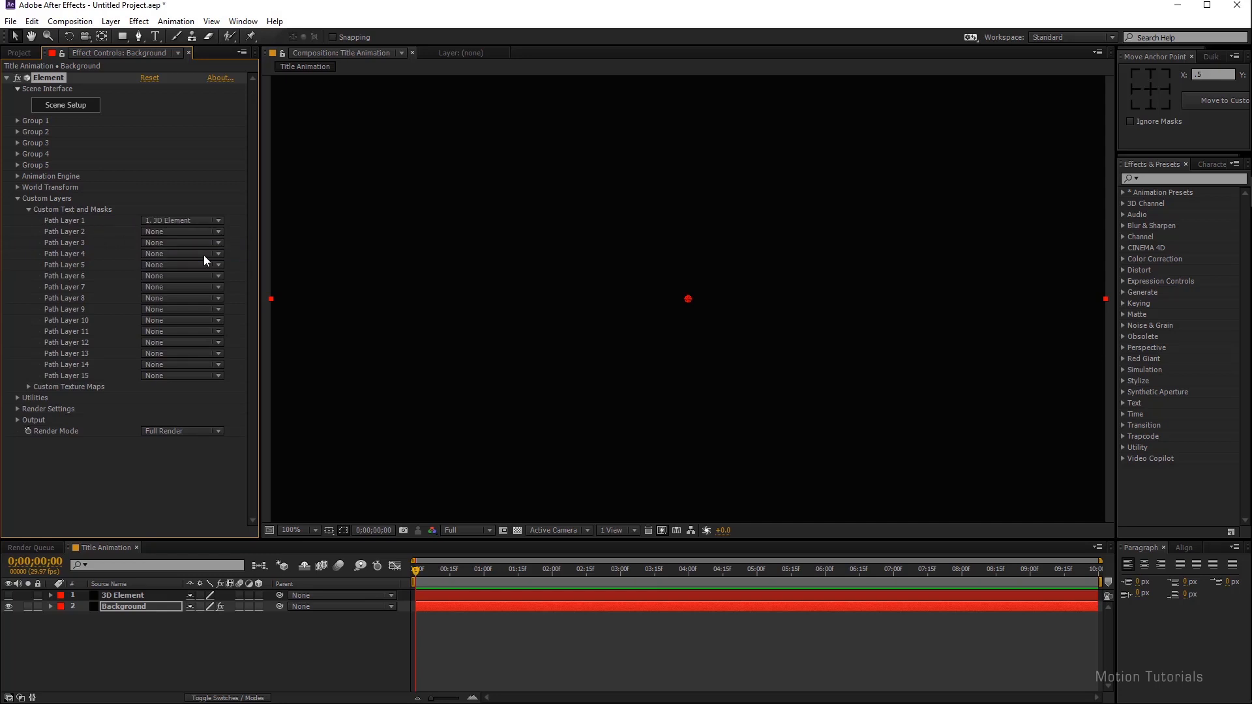
pyautogui.moveTo(69, 109)
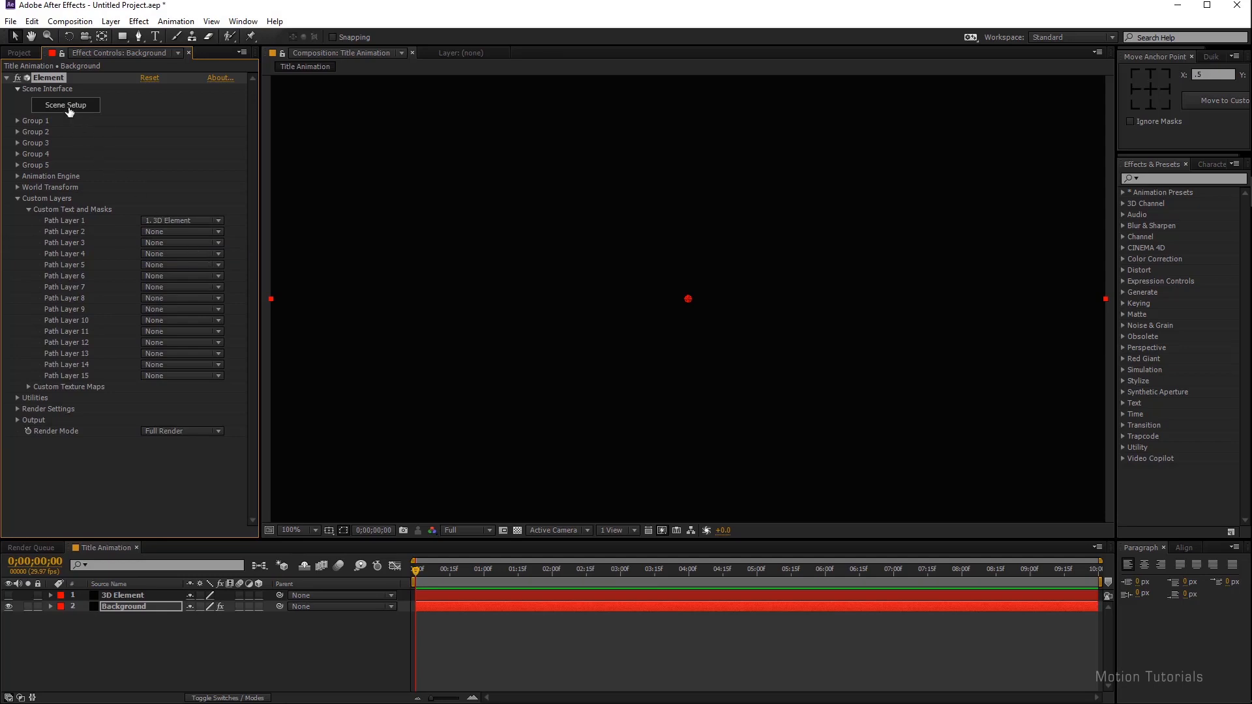
# - In Scene Setup, extrude the BLACK PANTHER path into a 3D text model facing front
pyautogui.click(67, 105)
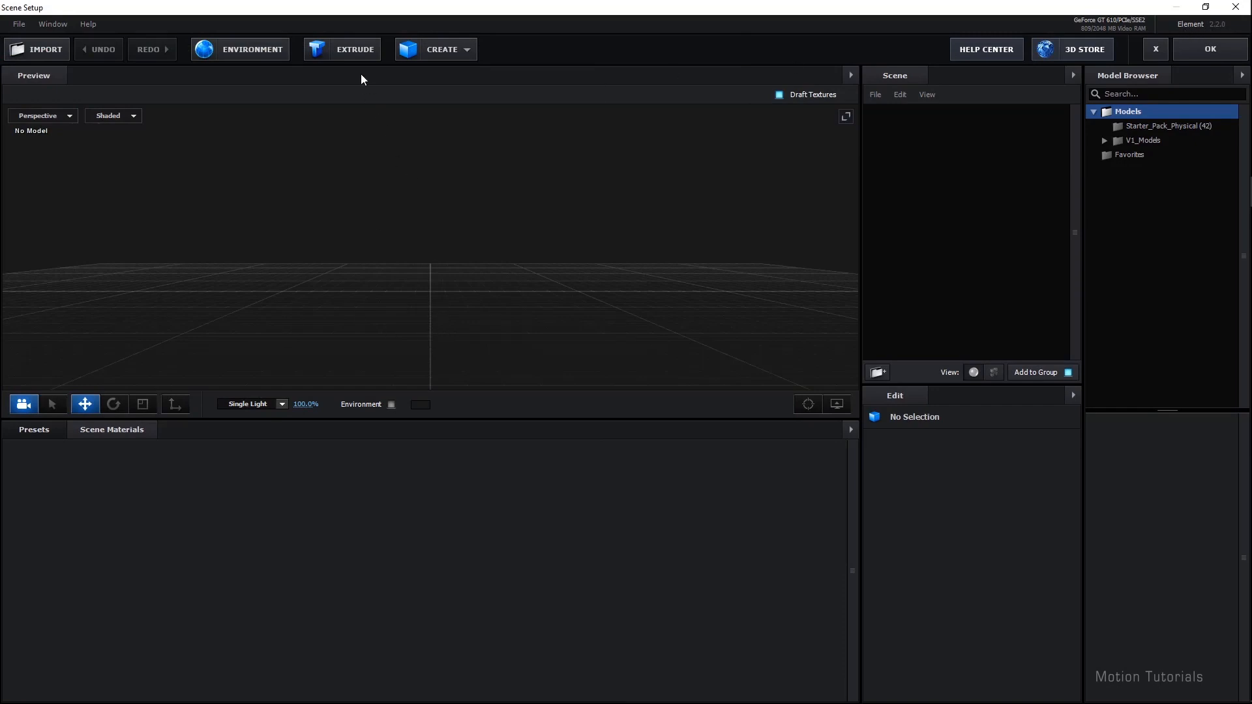
pyautogui.click(355, 49)
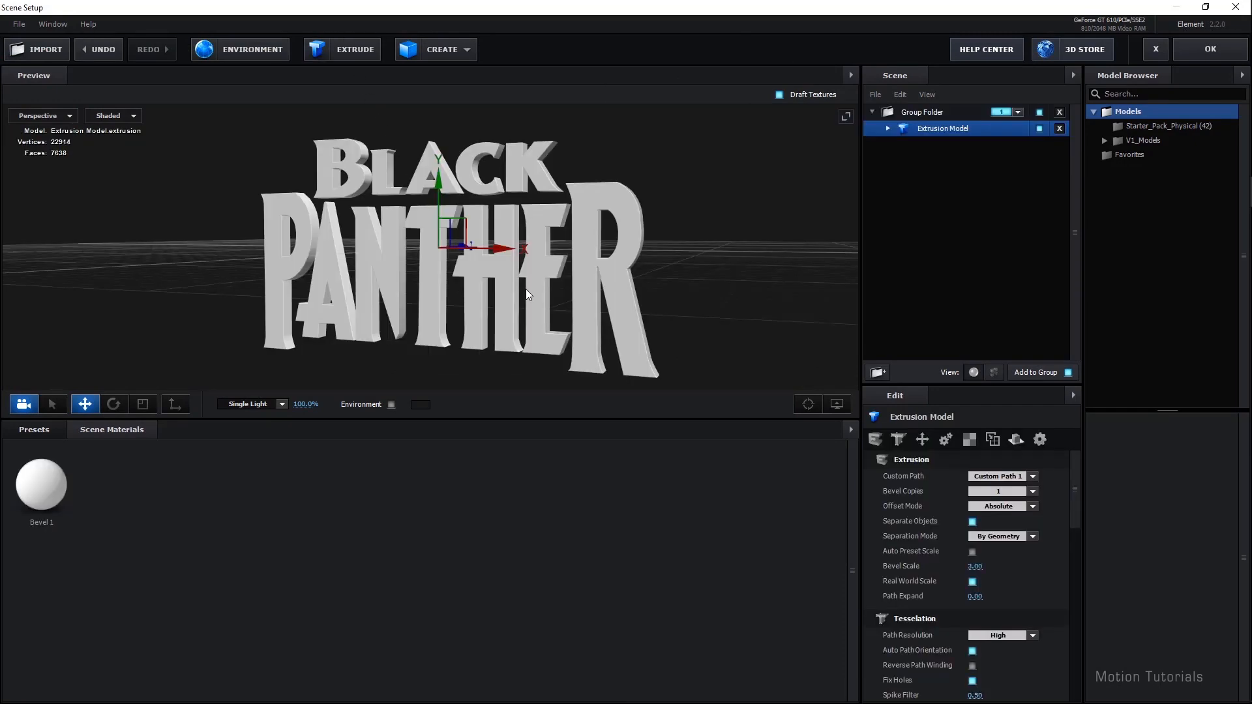
pyautogui.moveTo(527, 292); pyautogui.dragTo(541, 314)
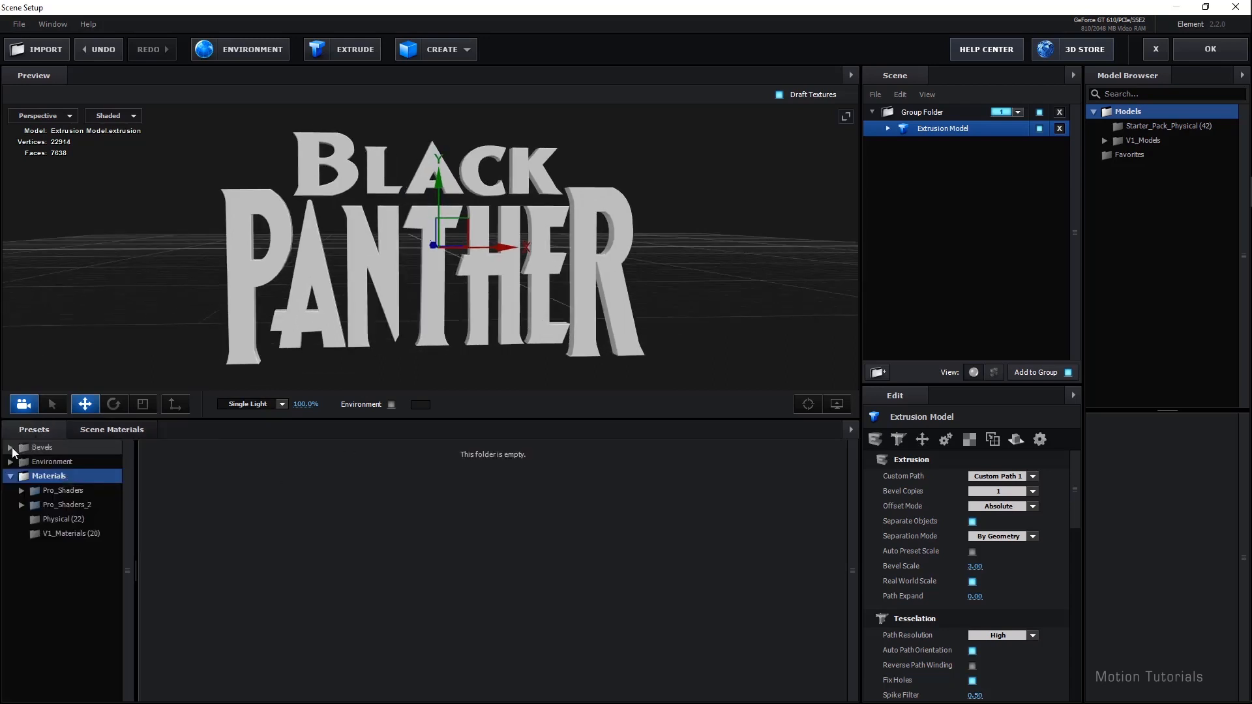
# - Apply a gold-edged Physical bevel preset to the lettering
pyautogui.click(43, 447)
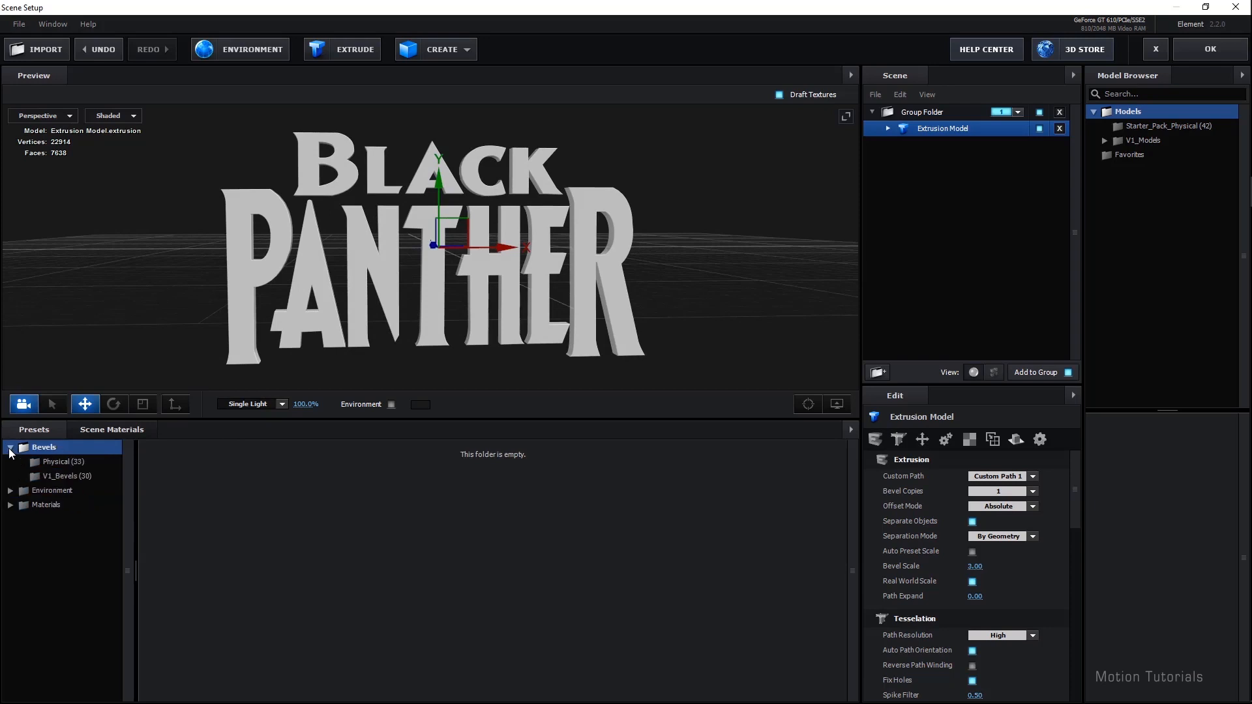
pyautogui.click(63, 461)
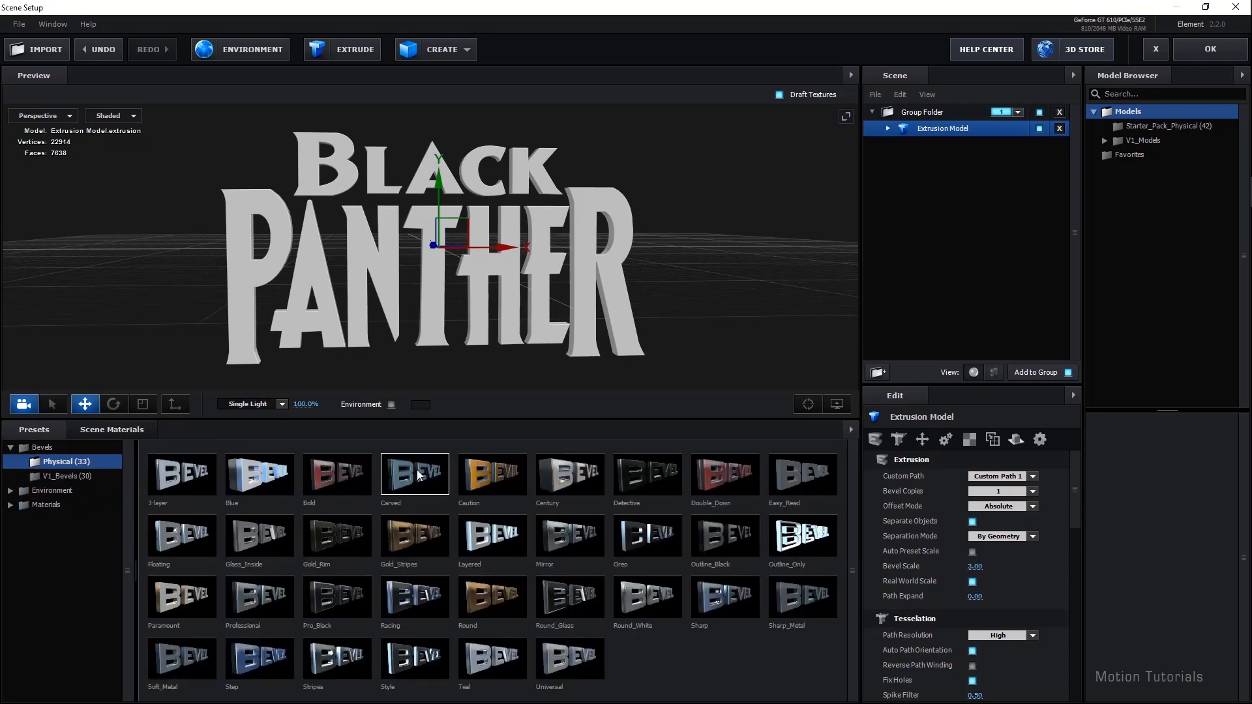
pyautogui.click(492, 596)
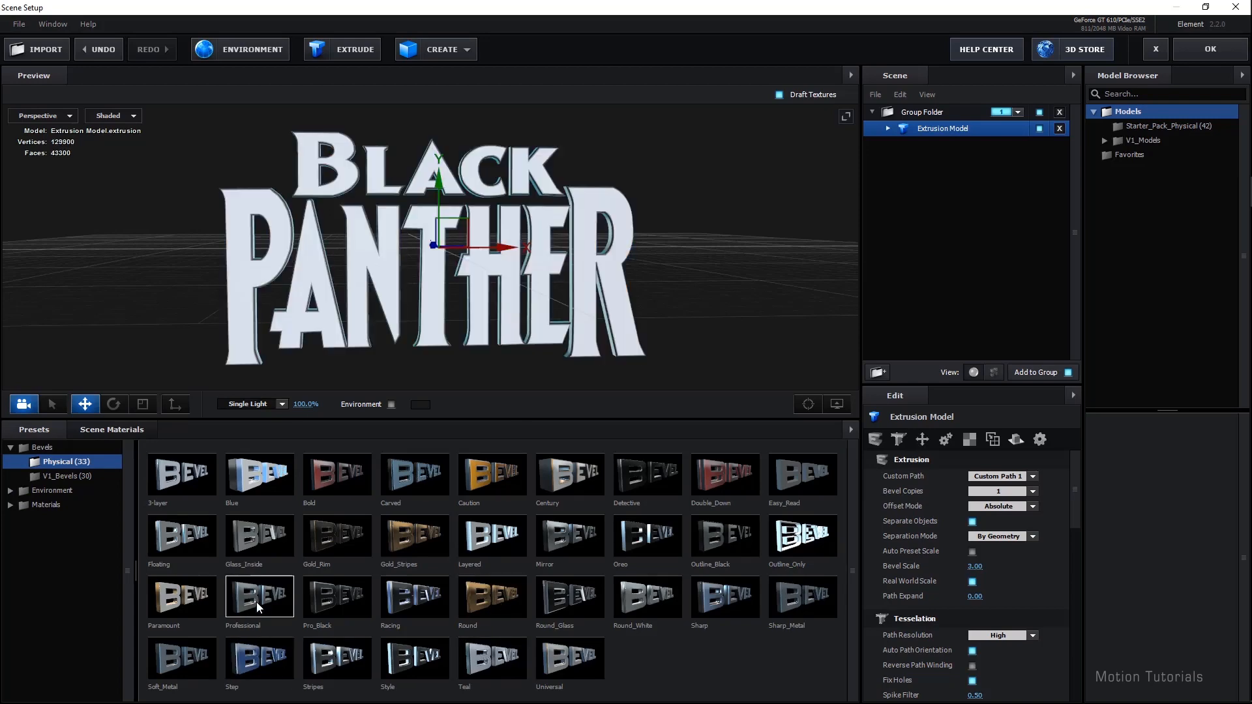
pyautogui.click(336, 535)
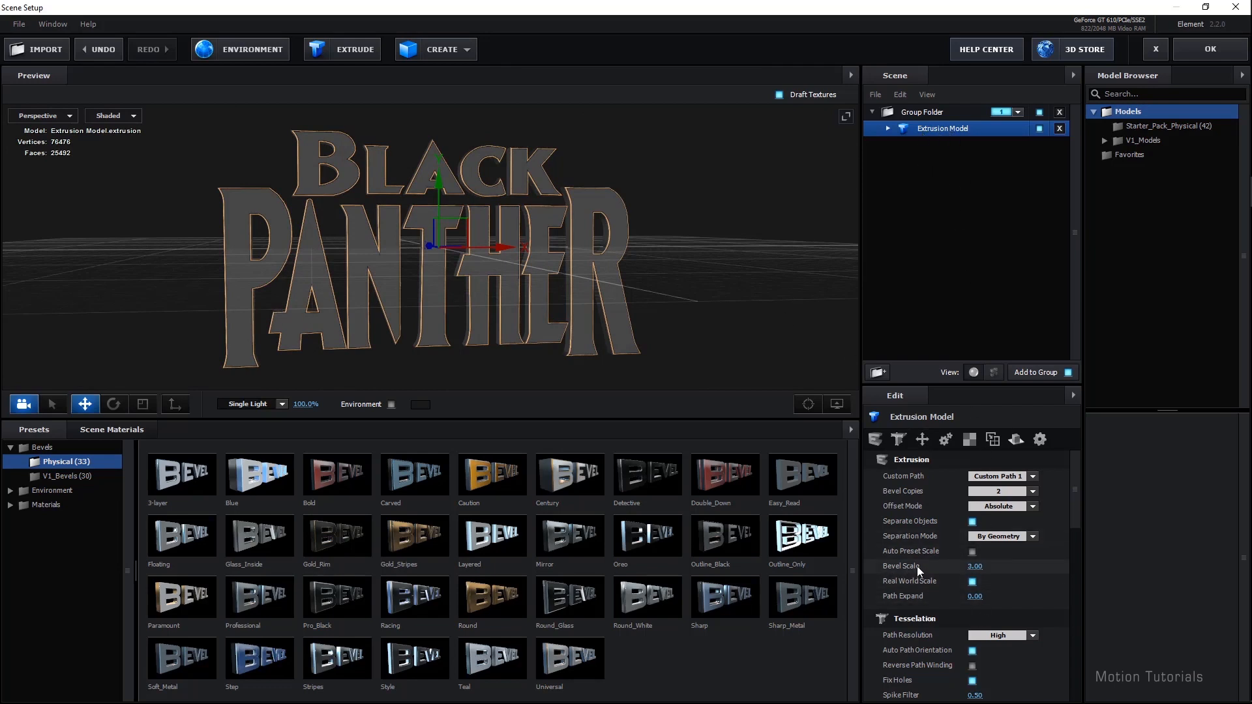
# - Raise the overall Bevel Scale to 6.00 and inspect the thicker bevels
pyautogui.click(975, 566)
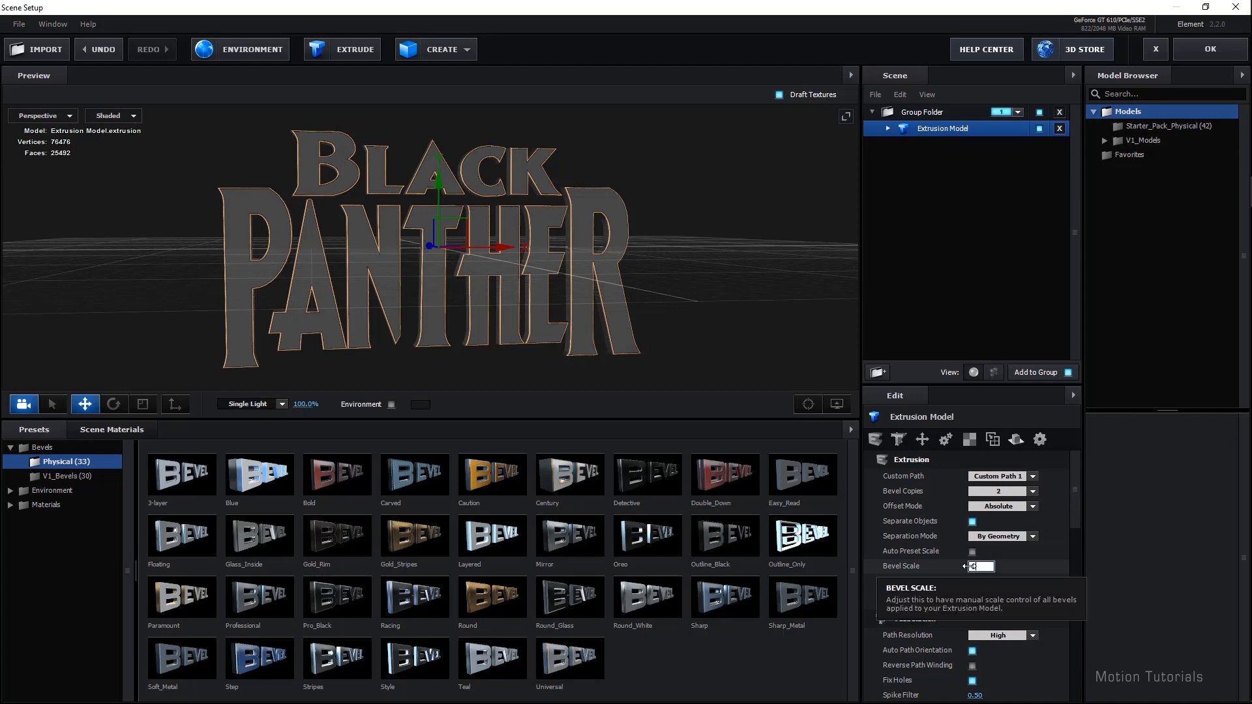
pyautogui.write('6.00')
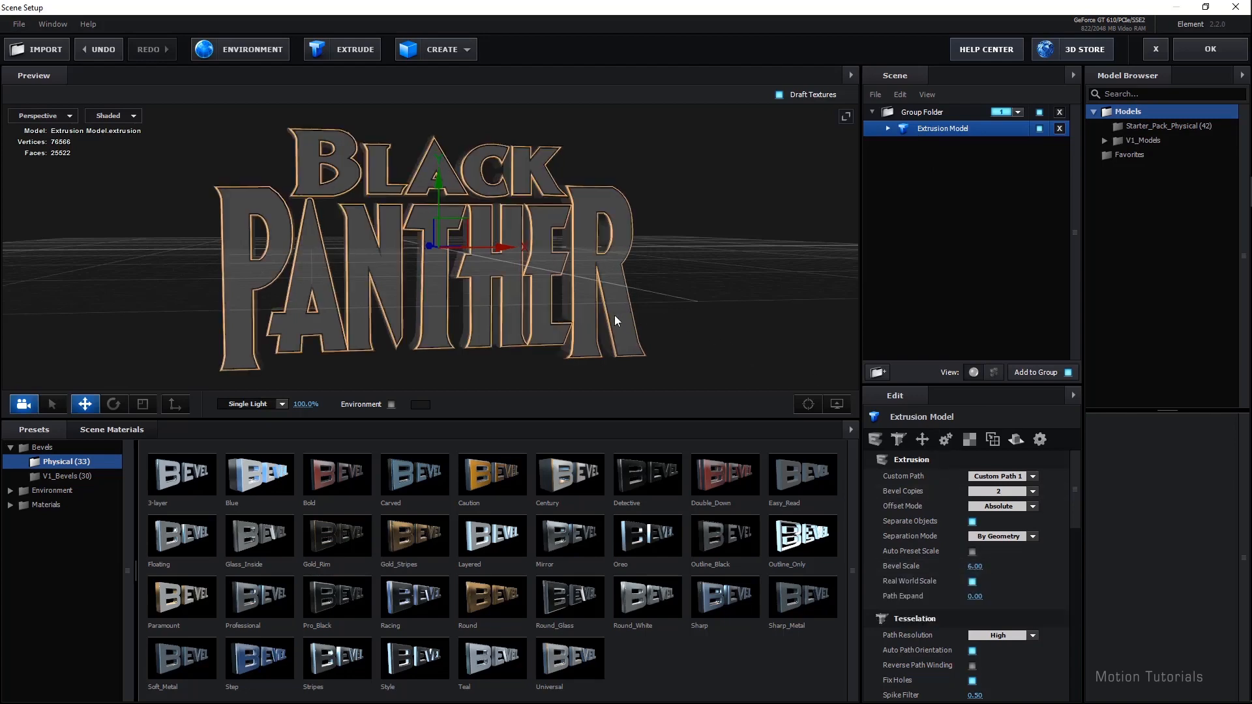
pyautogui.moveTo(614, 321); pyautogui.dragTo(563, 174)
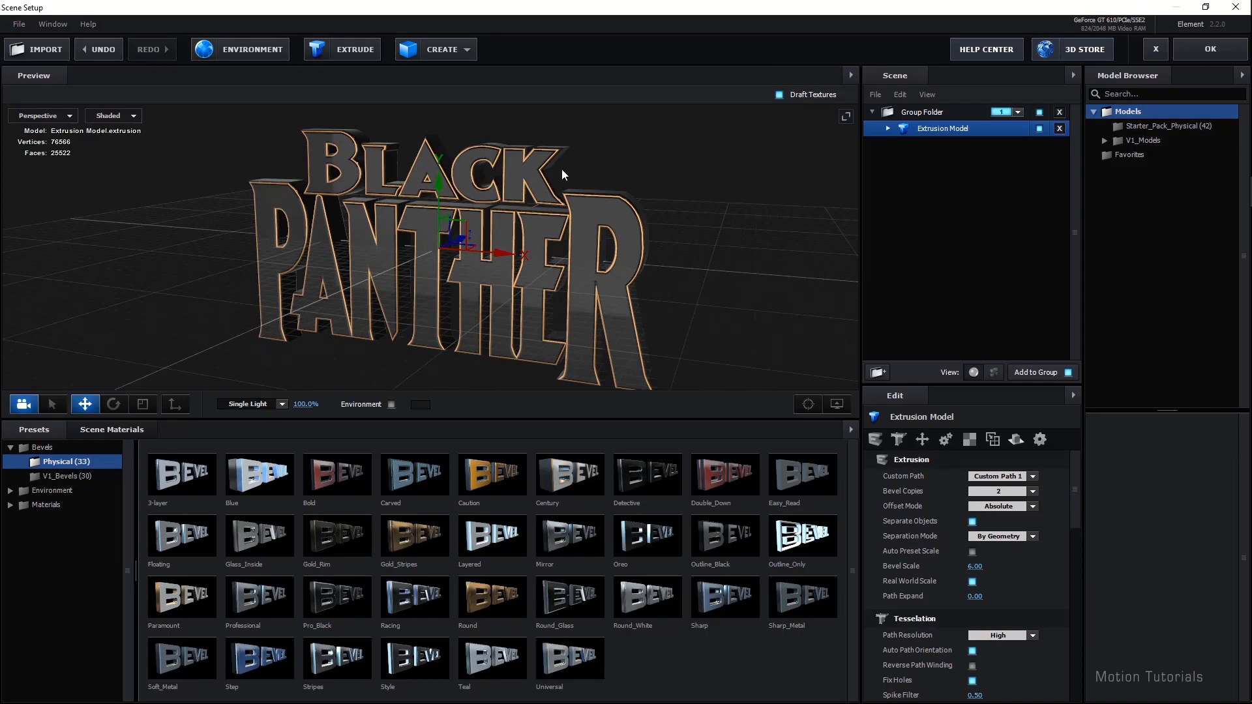
pyautogui.moveTo(563, 173); pyautogui.dragTo(428, 289)
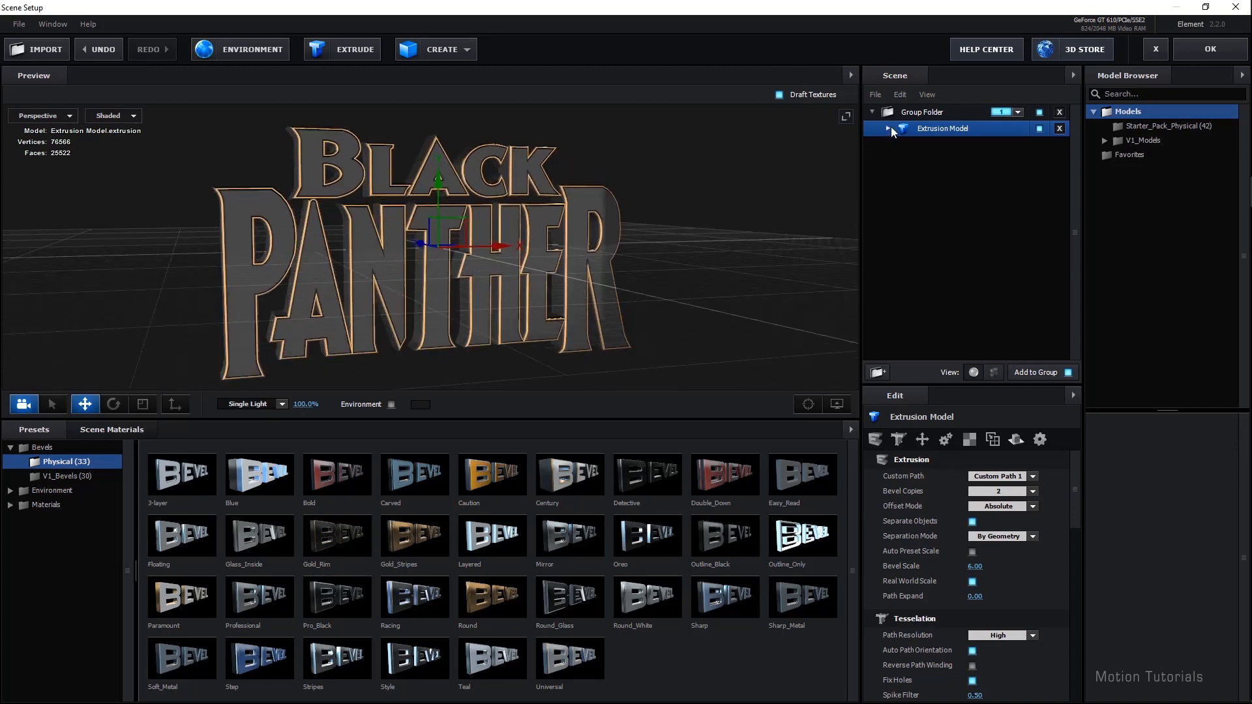
# - Expand the Extrusion Model to show Shiny and Gold_Basic materials, ending on Shiny's settings
pyautogui.click(887, 129)
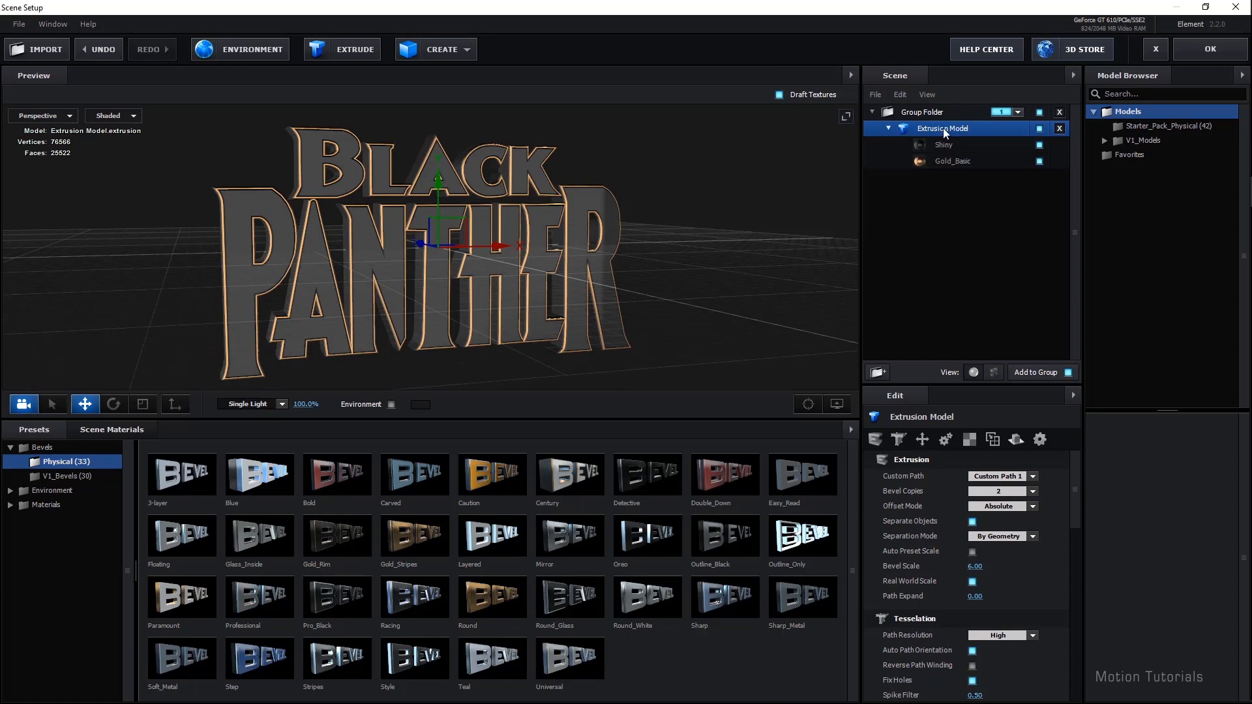
pyautogui.click(944, 144)
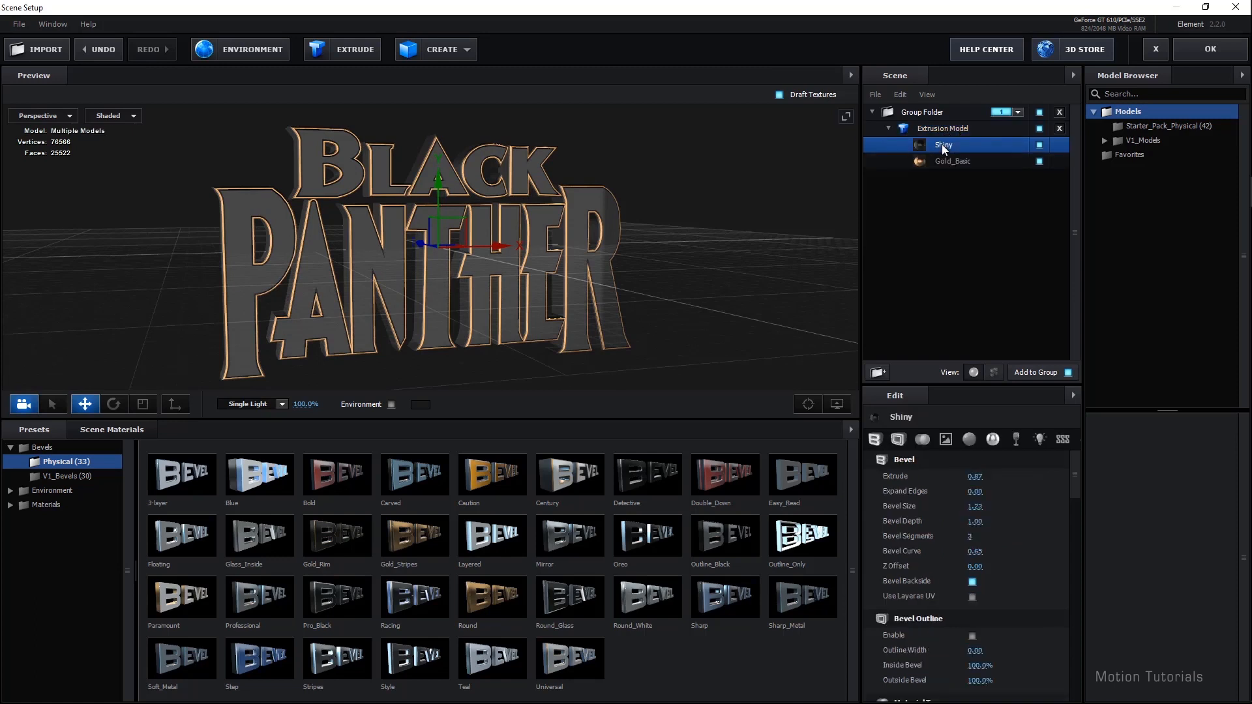
pyautogui.click(950, 160)
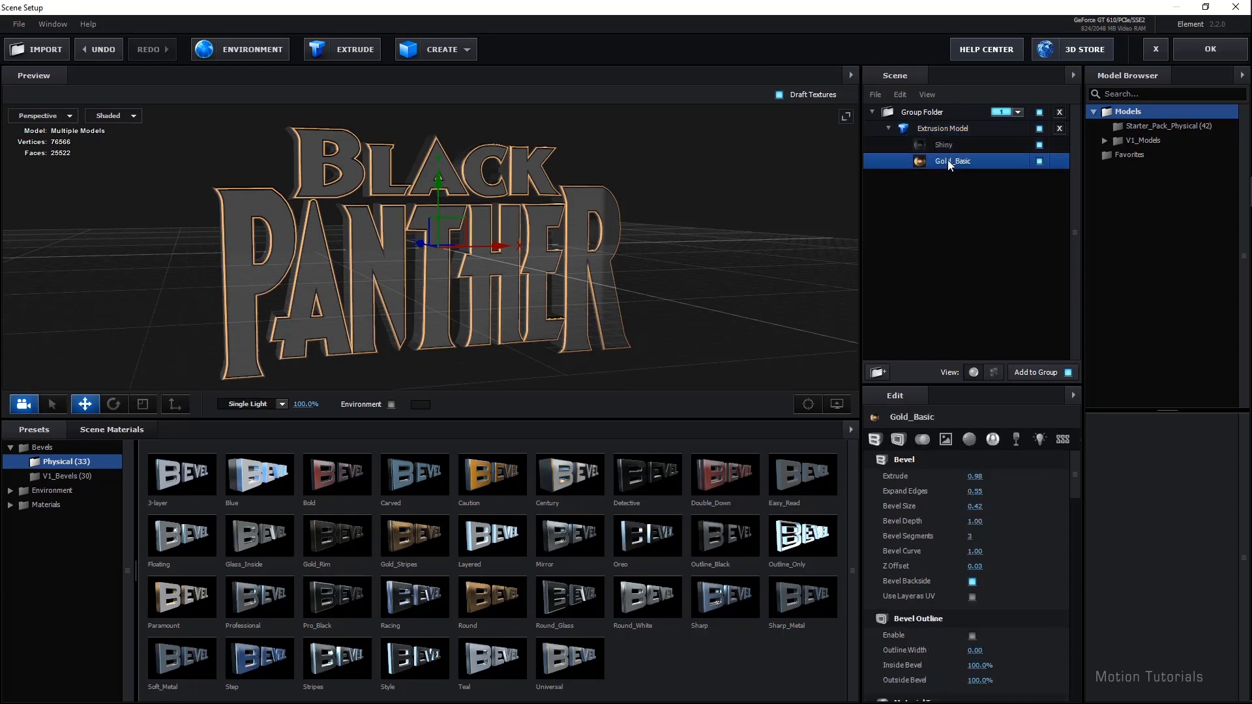
pyautogui.click(944, 145)
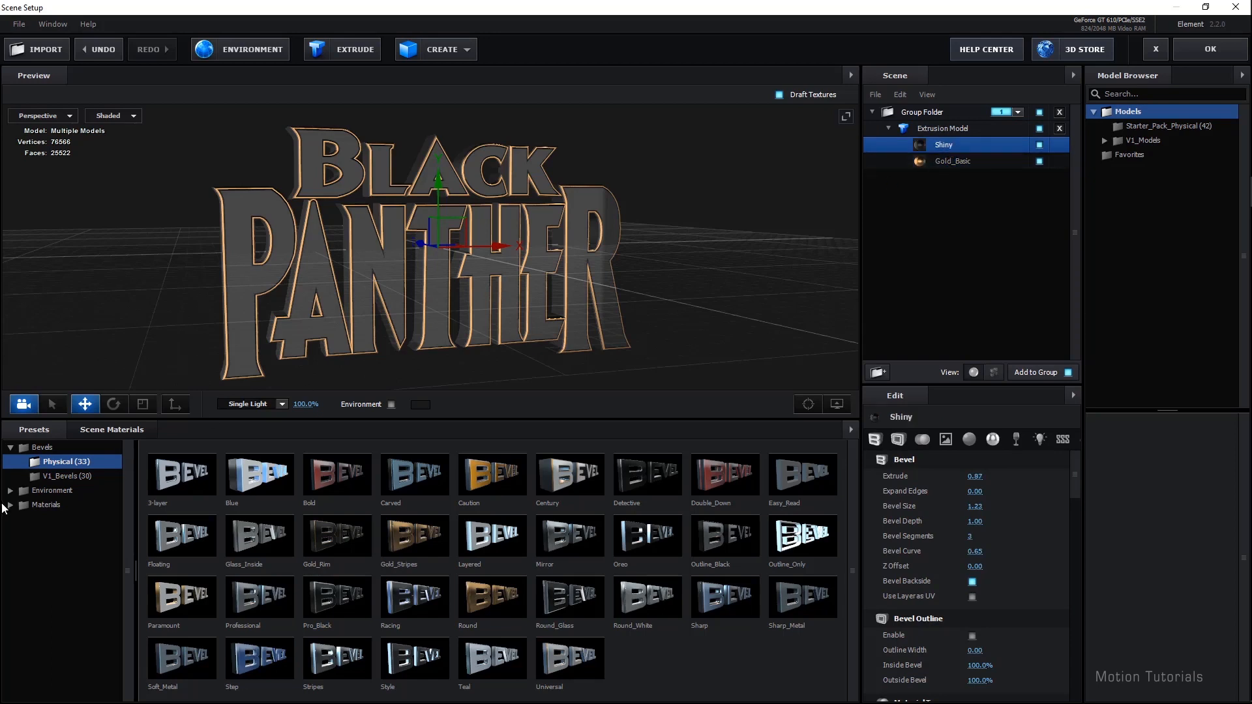
# - From Pro_Shaders_2 > Metal, apply metal_black to the letter faces in place of Shiny, keeping Gold_Basic edges
pyautogui.click(47, 475)
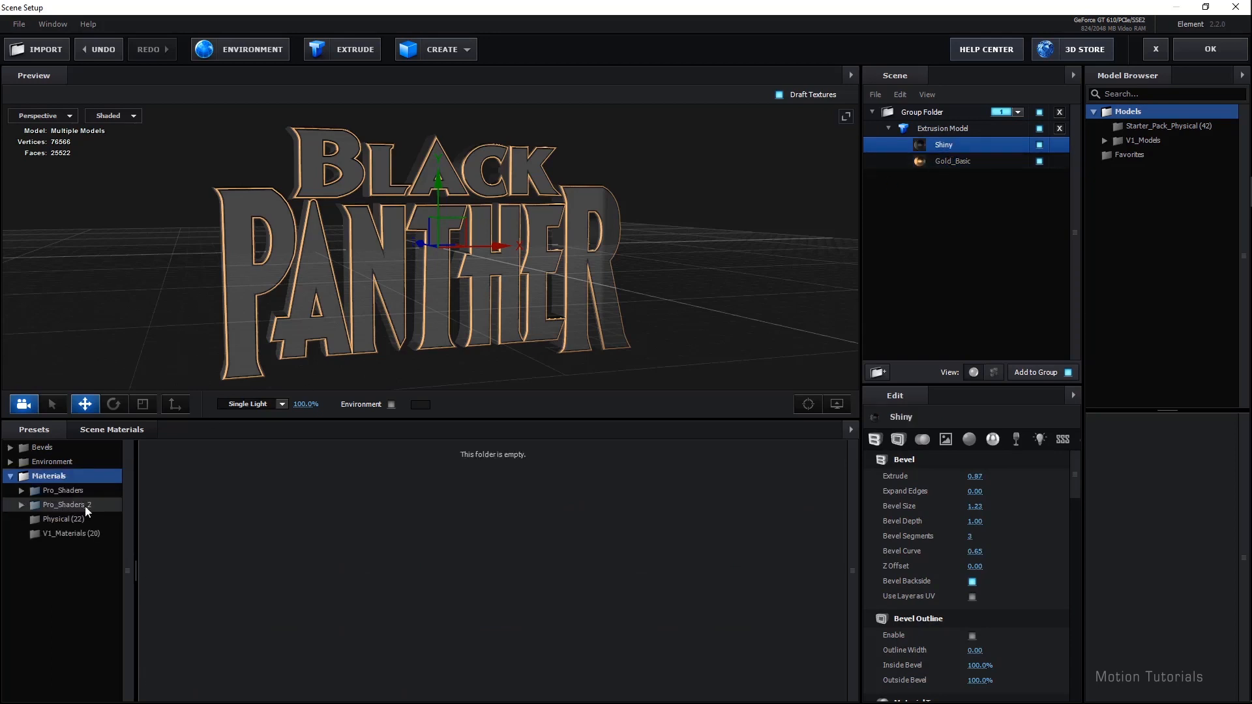
pyautogui.click(66, 503)
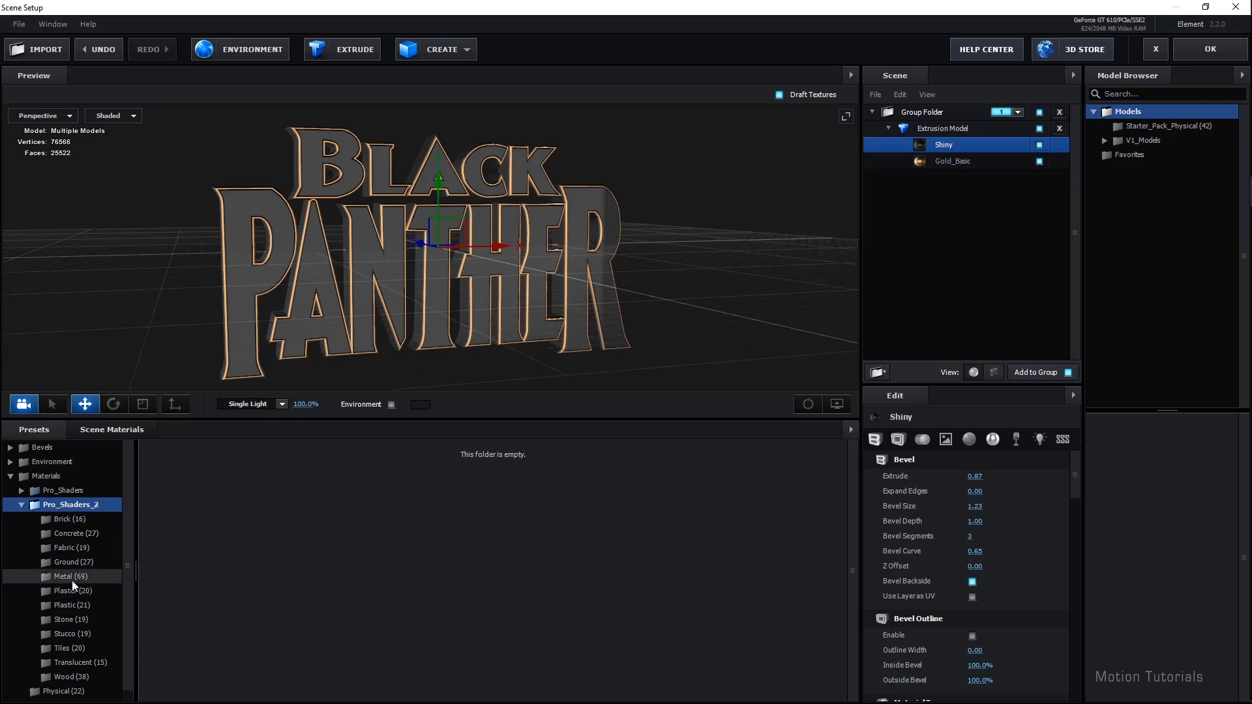
pyautogui.click(66, 575)
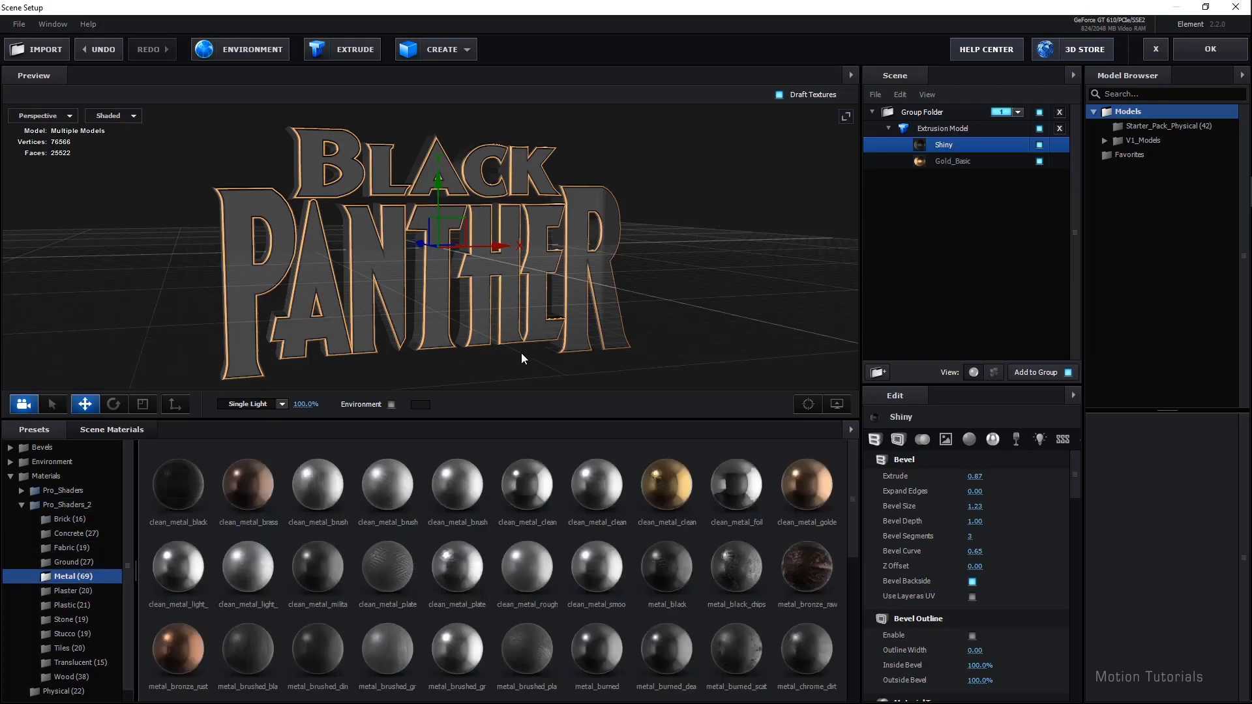
pyautogui.moveTo(523, 360); pyautogui.dragTo(465, 360)
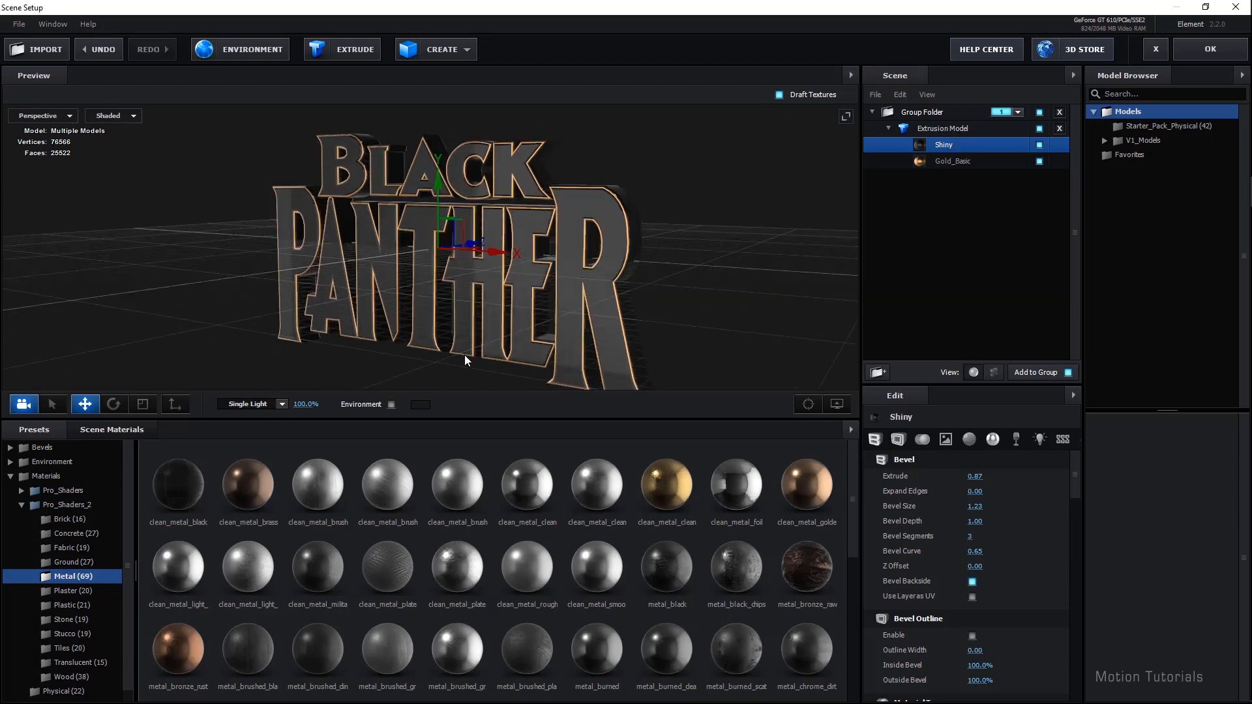
pyautogui.moveTo(466, 360); pyautogui.dragTo(475, 363)
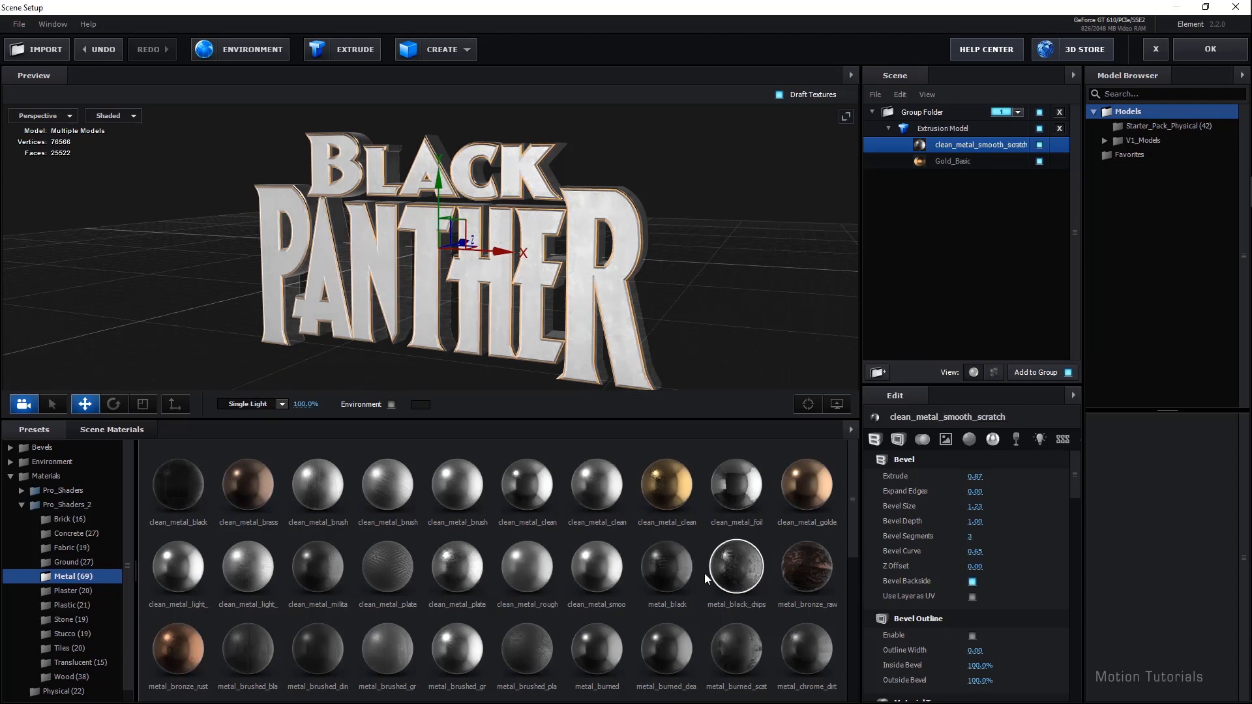
pyautogui.doubleClick(667, 569)
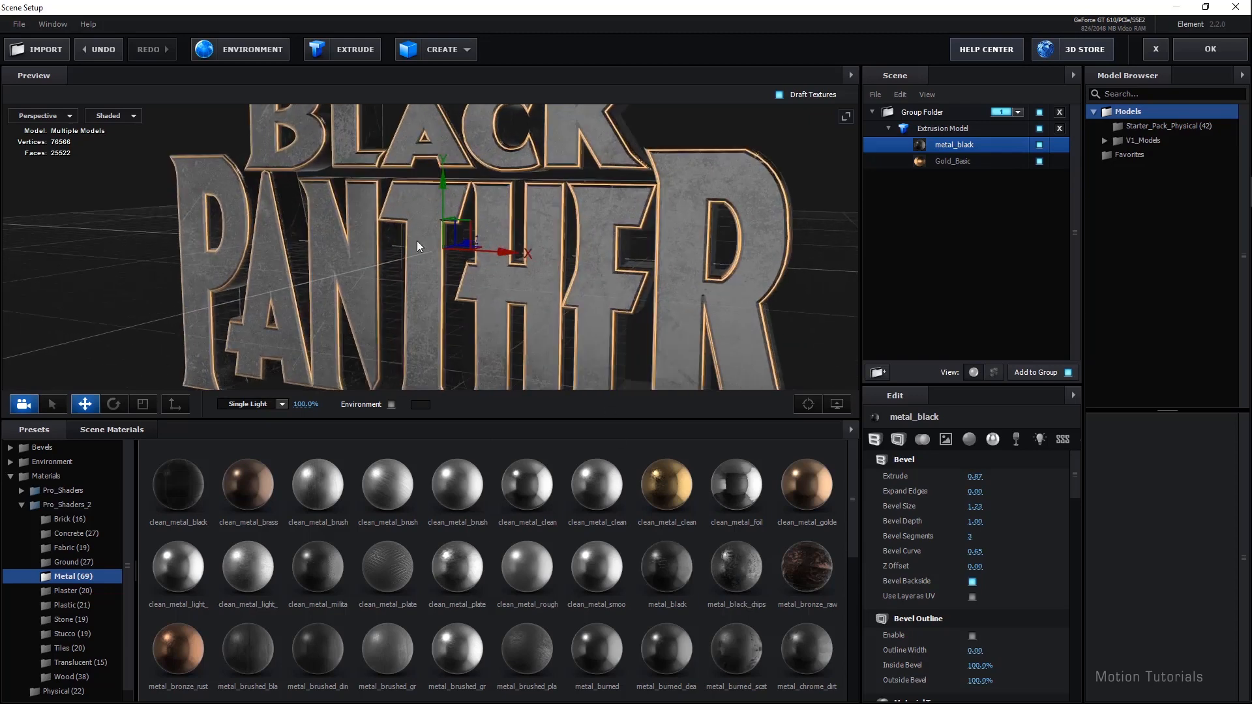
pyautogui.moveTo(418, 245); pyautogui.dragTo(383, 297)
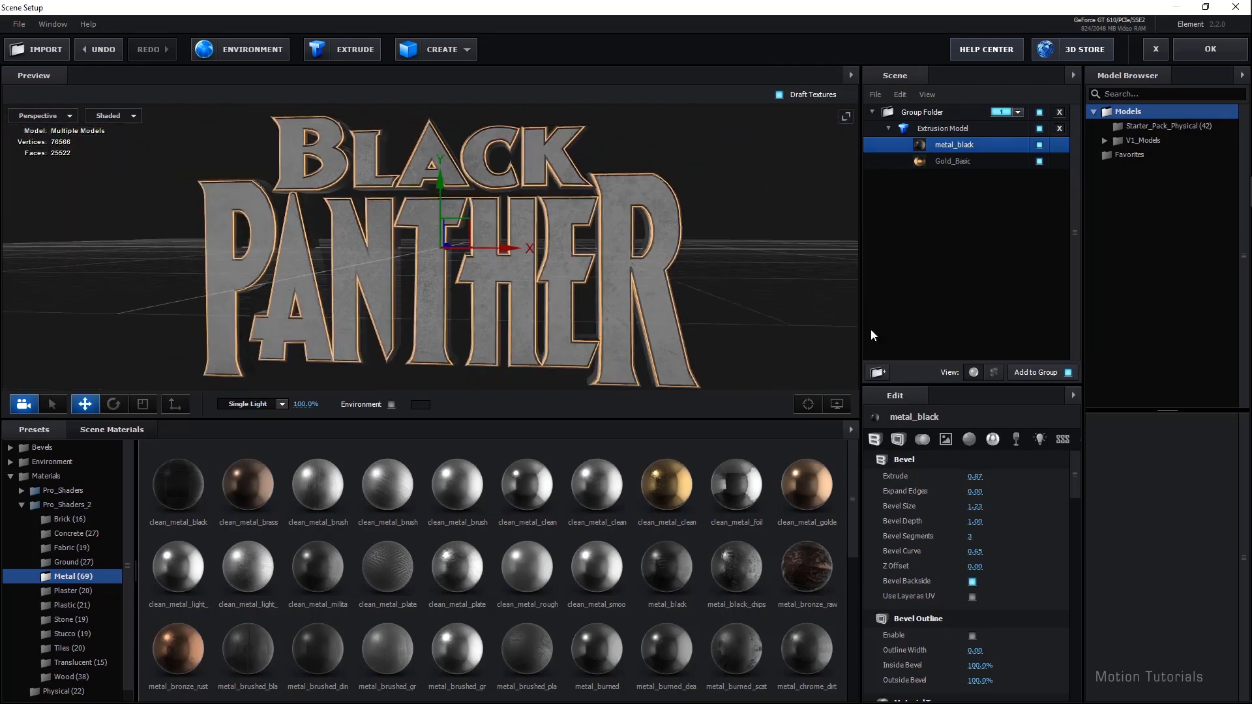
# - Set metal_black's Diffuse Color to hex 000000, then select Gold_Basic for editing
pyautogui.scroll(-3)
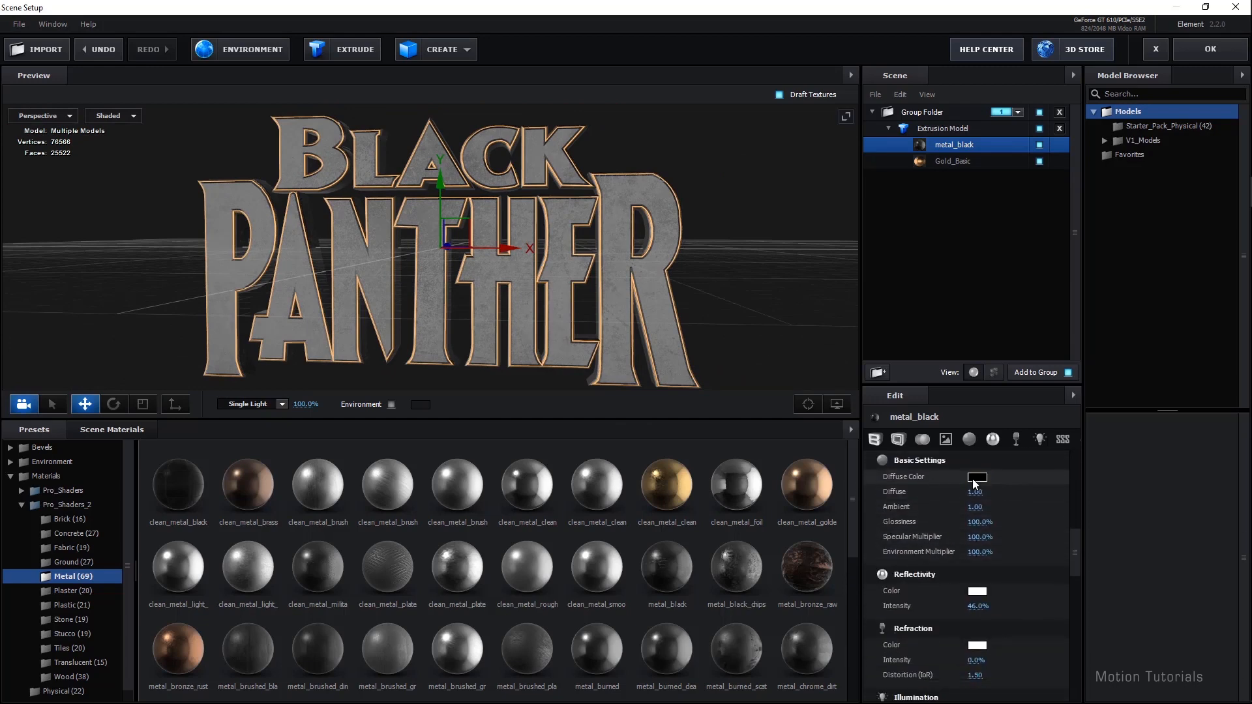
pyautogui.click(976, 477)
pyautogui.write('000000')
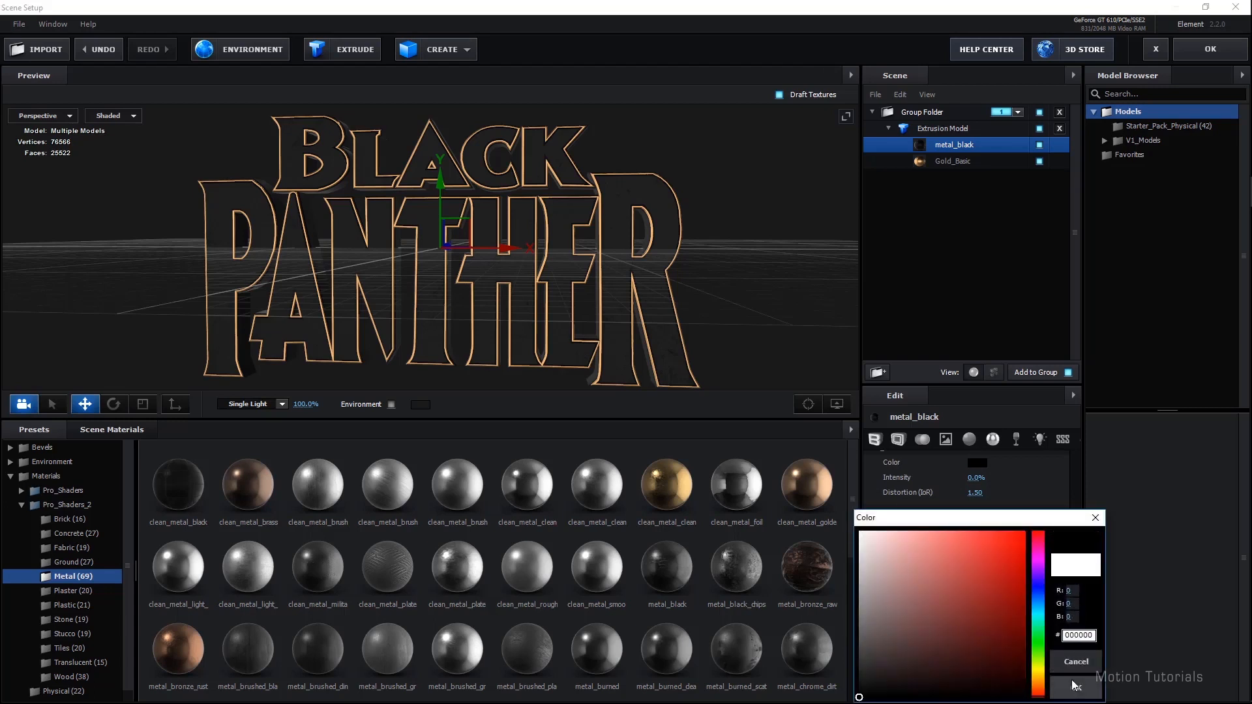
pyautogui.click(1074, 684)
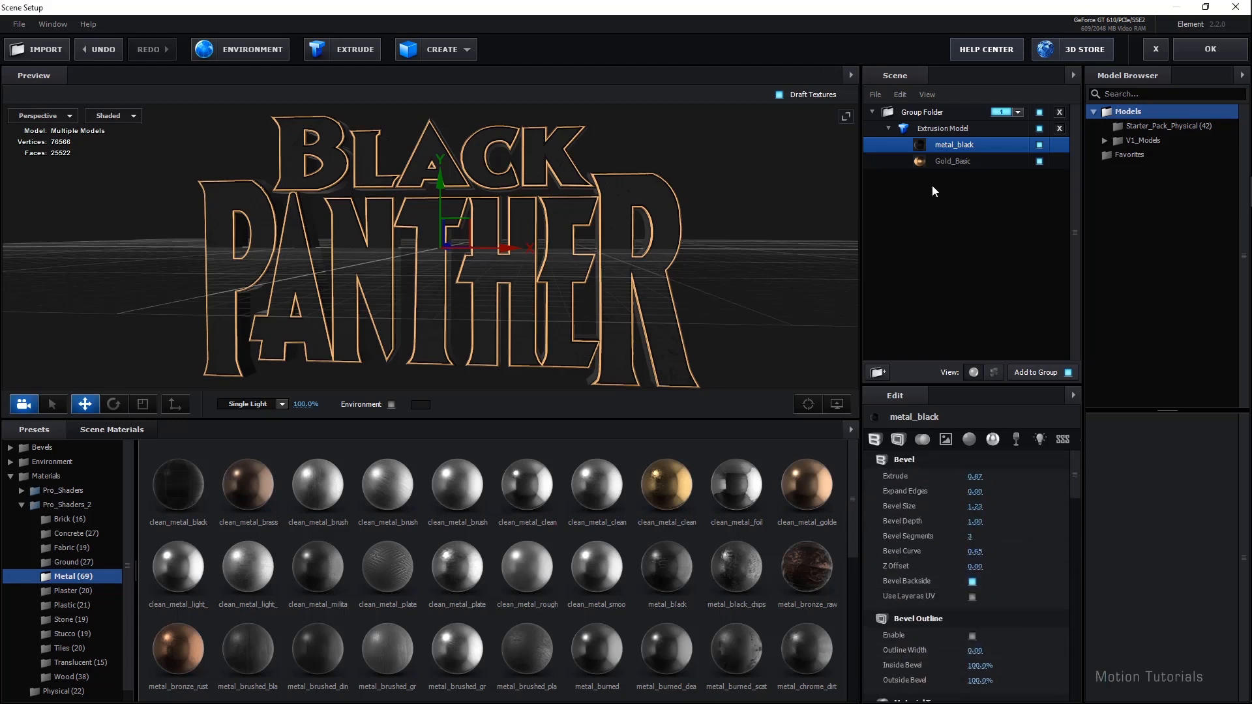
pyautogui.click(952, 161)
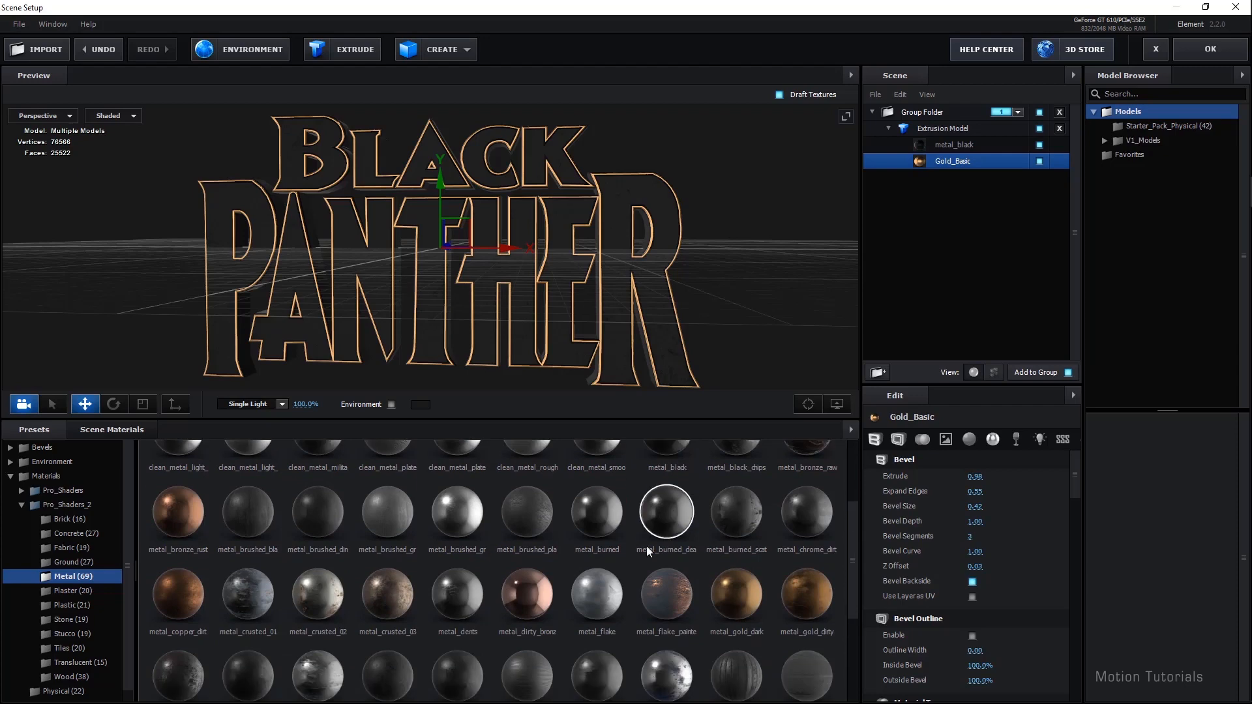
pyautogui.moveTo(735, 594)
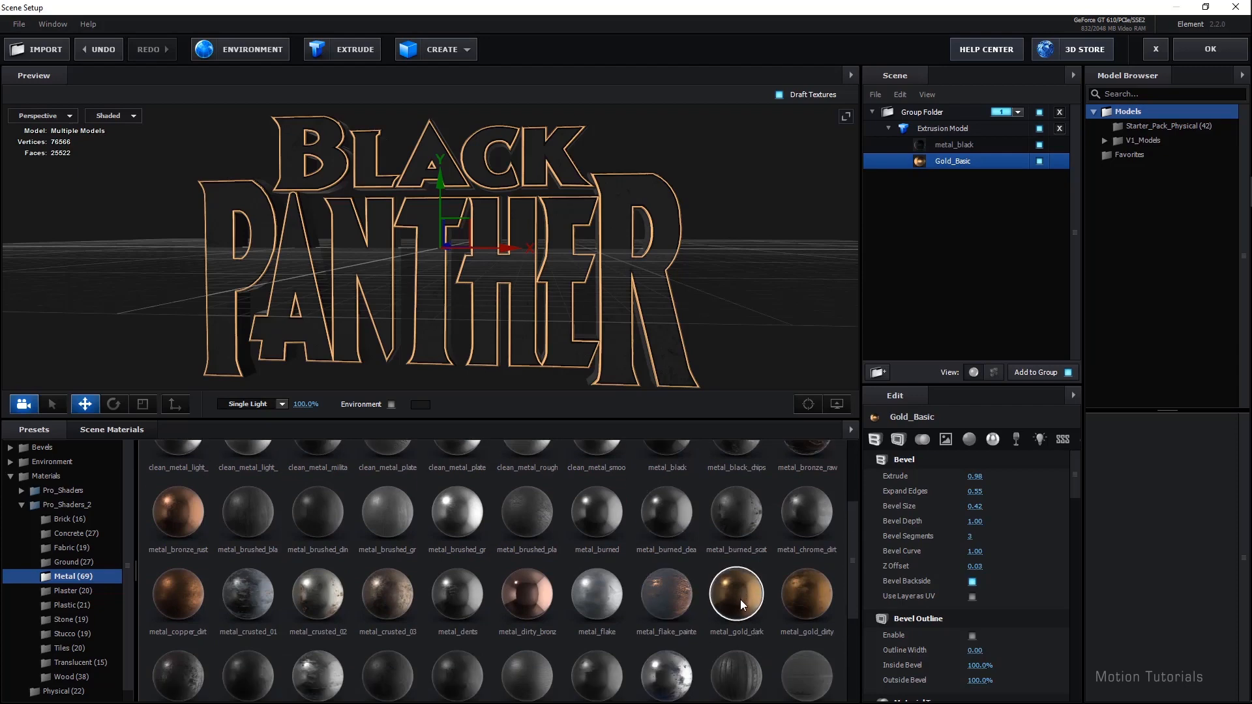
pyautogui.moveTo(962, 165)
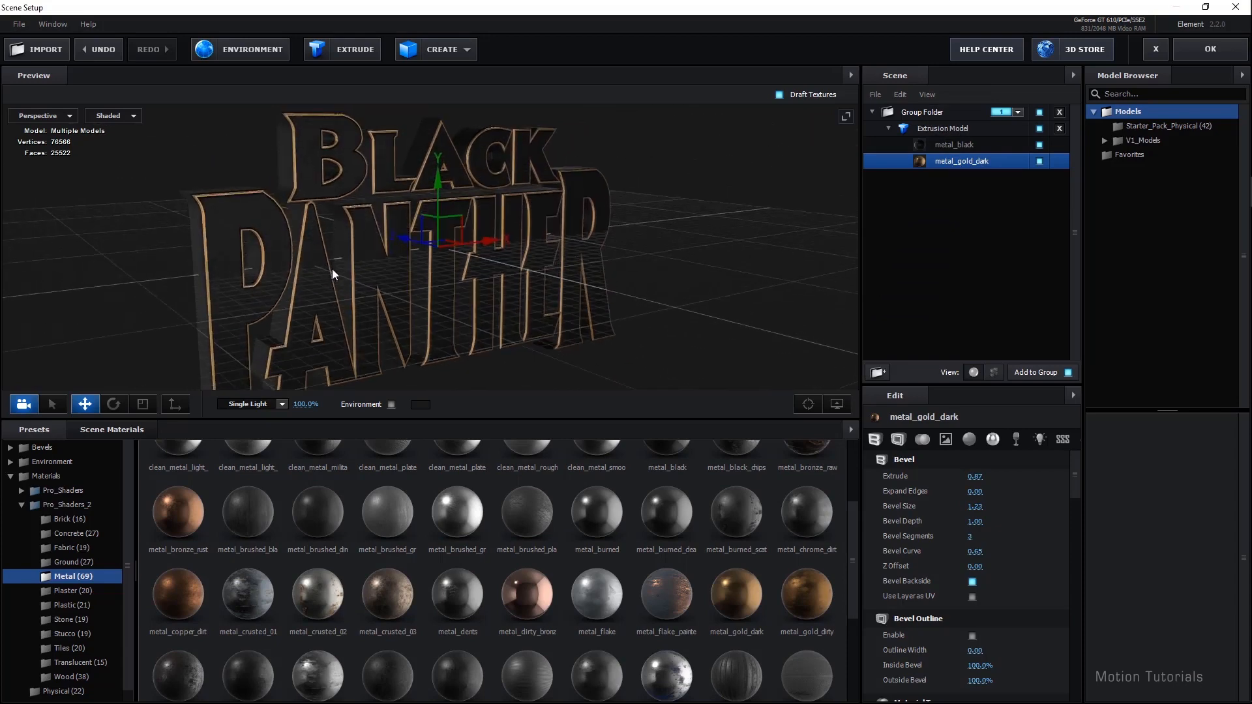
# - Orbit to check the darker metal_gold_dark edges and select metal_black for editing
pyautogui.moveTo(334, 276); pyautogui.dragTo(459, 279)
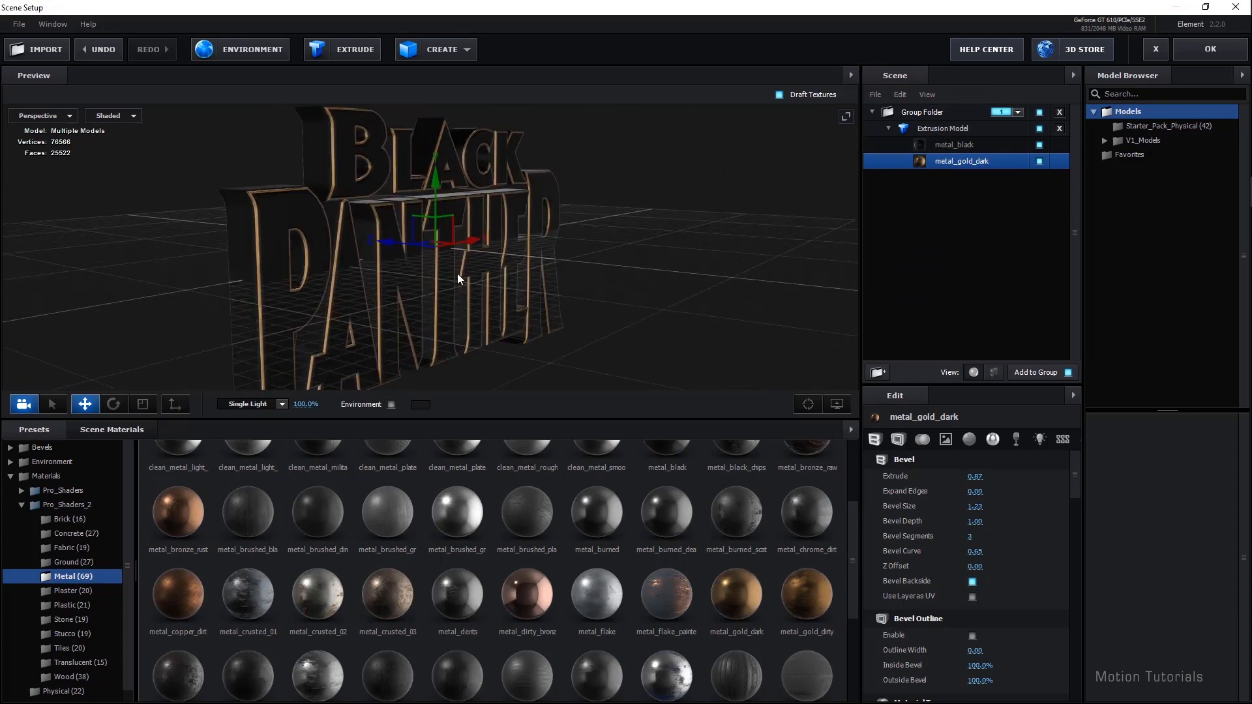
pyautogui.click(954, 144)
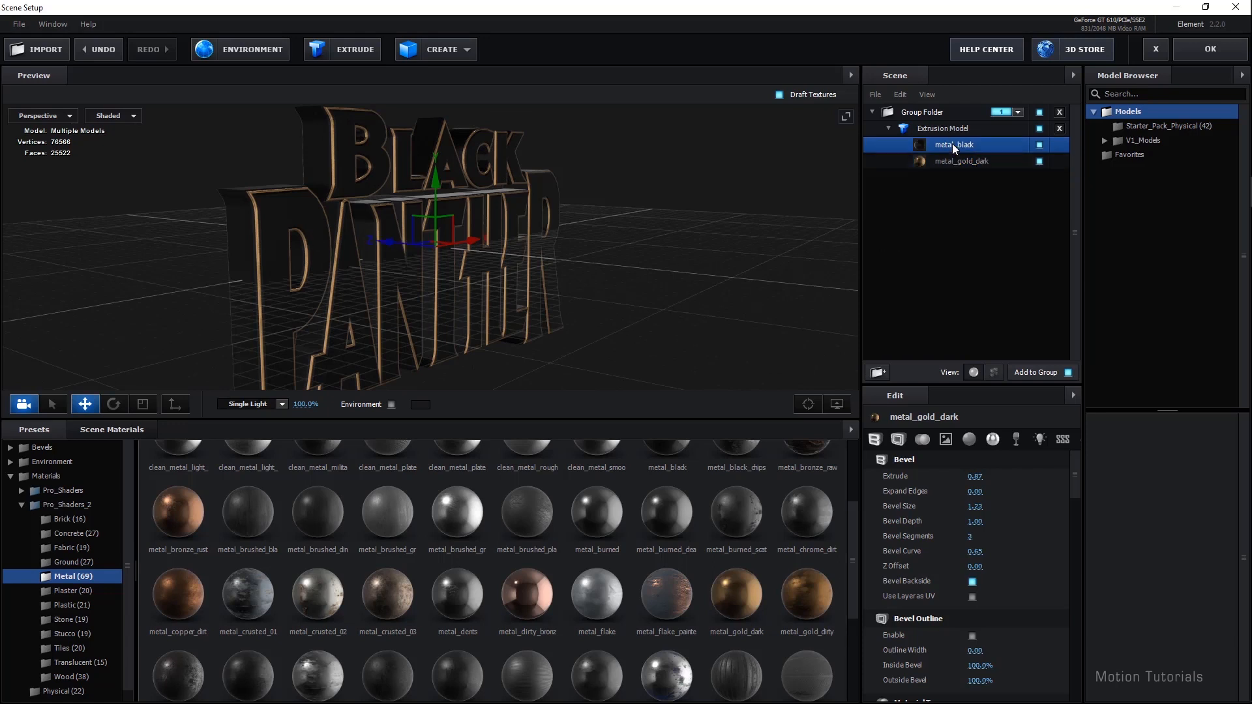
# - In metal_black's Bevel settings set Expand Edges -0.27 and Extrude 0.90, revealing gold rims
pyautogui.click(946, 145)
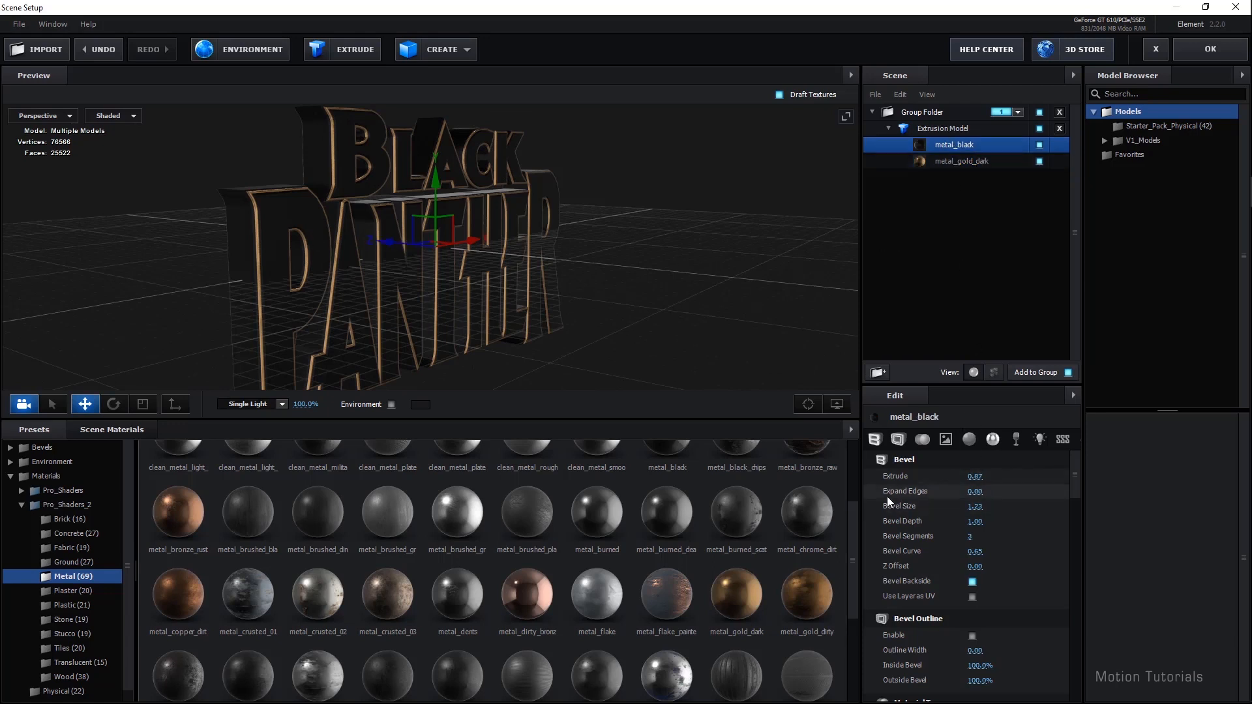
pyautogui.click(974, 491)
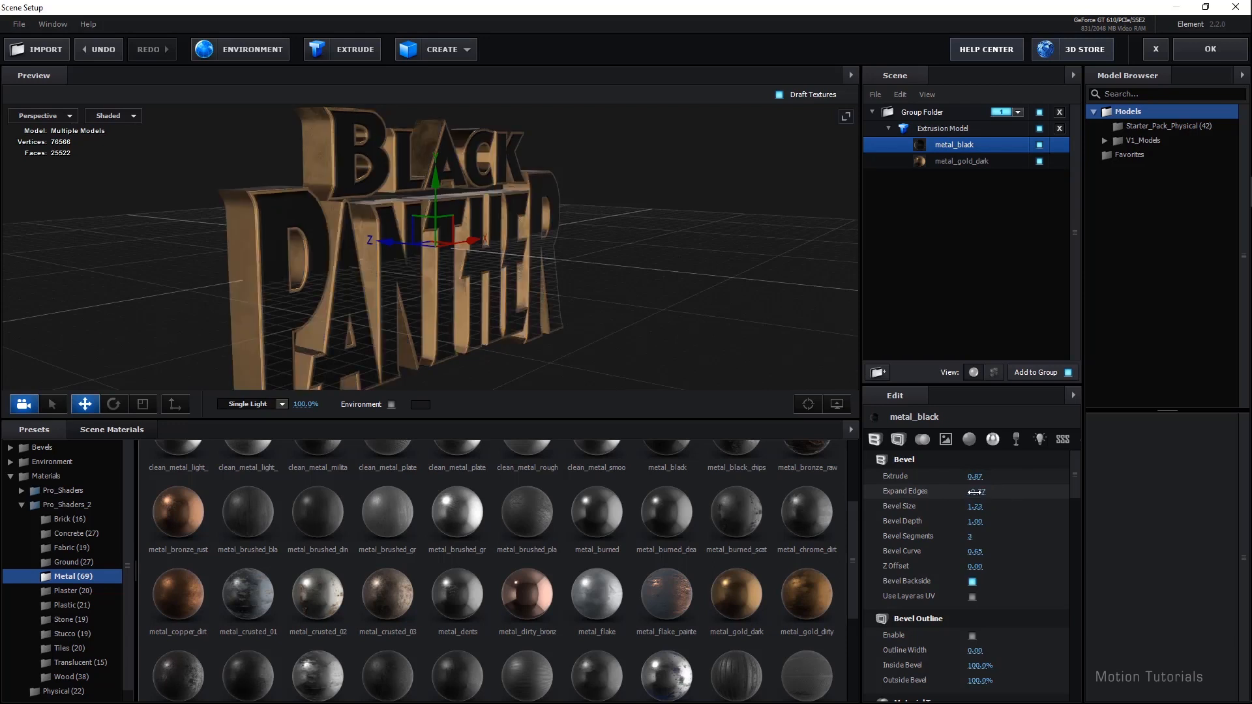
pyautogui.click(981, 476)
pyautogui.write('0.9')
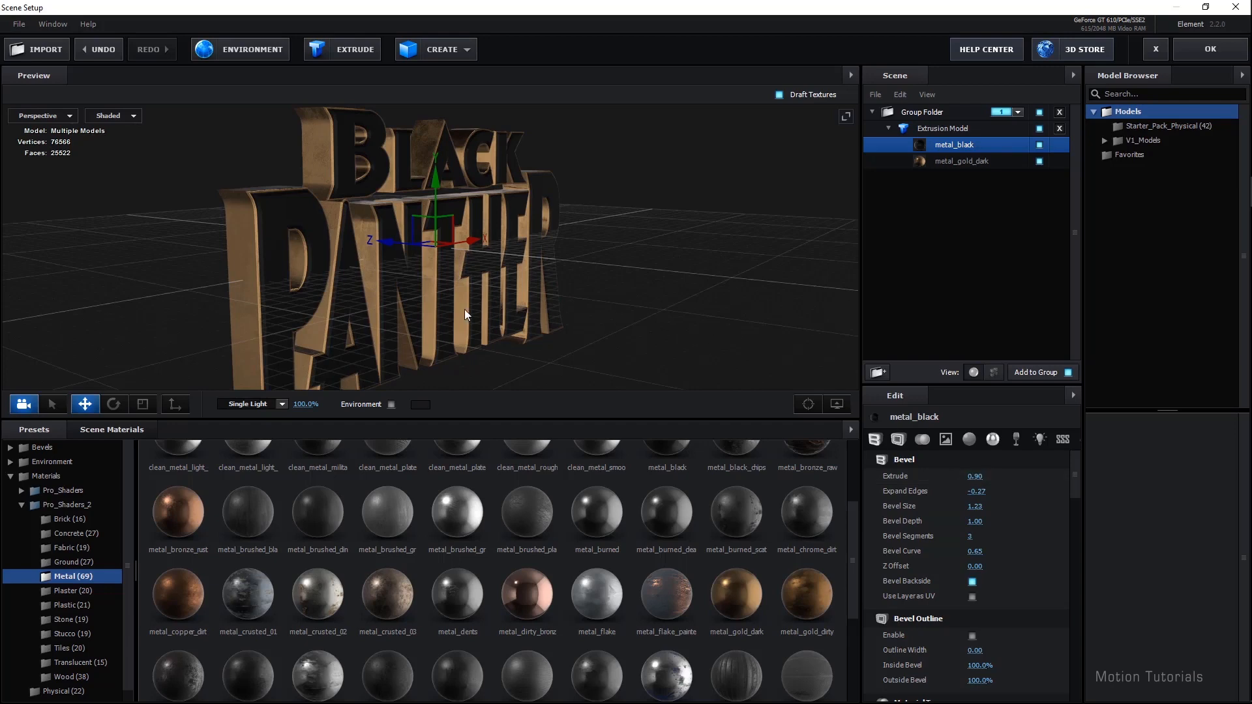
pyautogui.moveTo(465, 314); pyautogui.dragTo(387, 326)
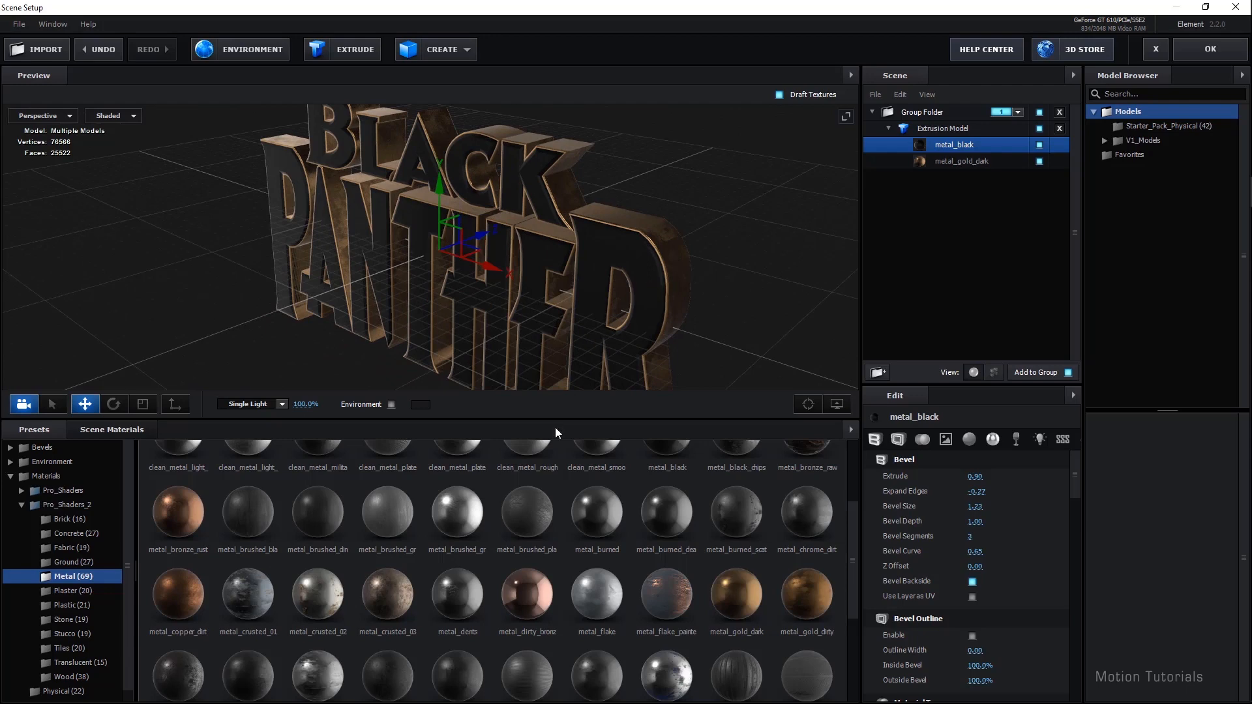
pyautogui.moveTo(530, 506)
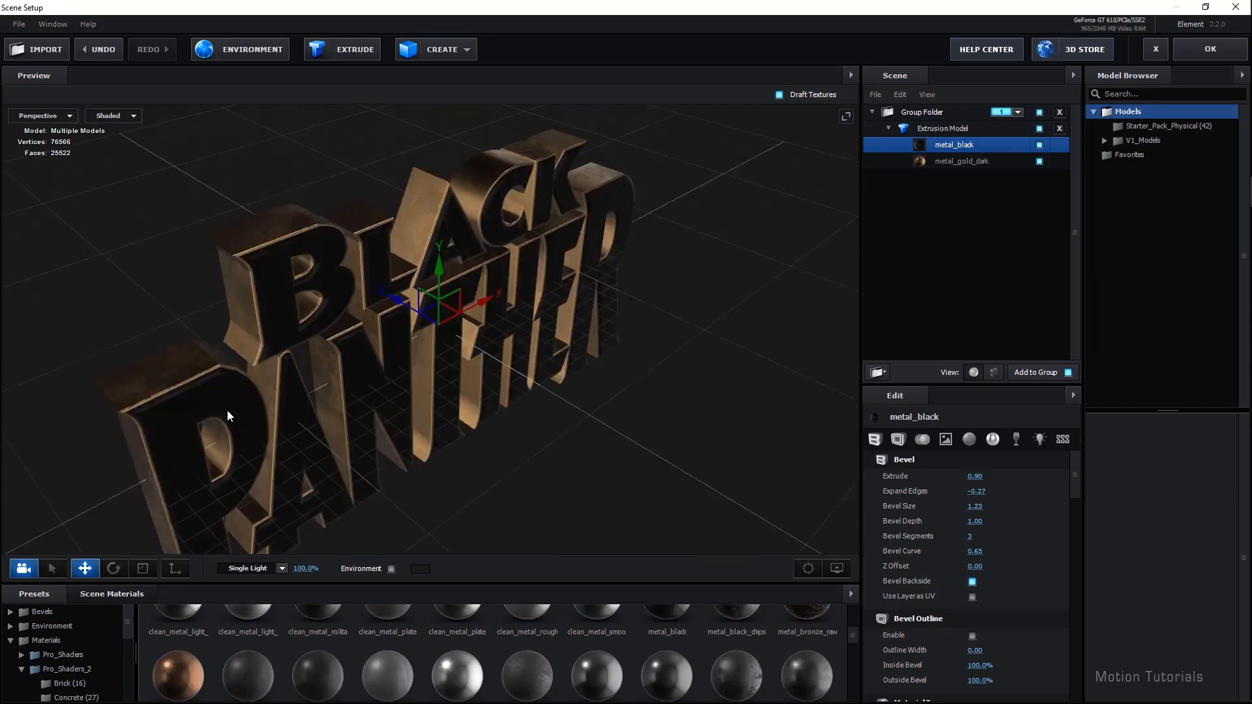
pyautogui.moveTo(227, 415); pyautogui.dragTo(603, 388)
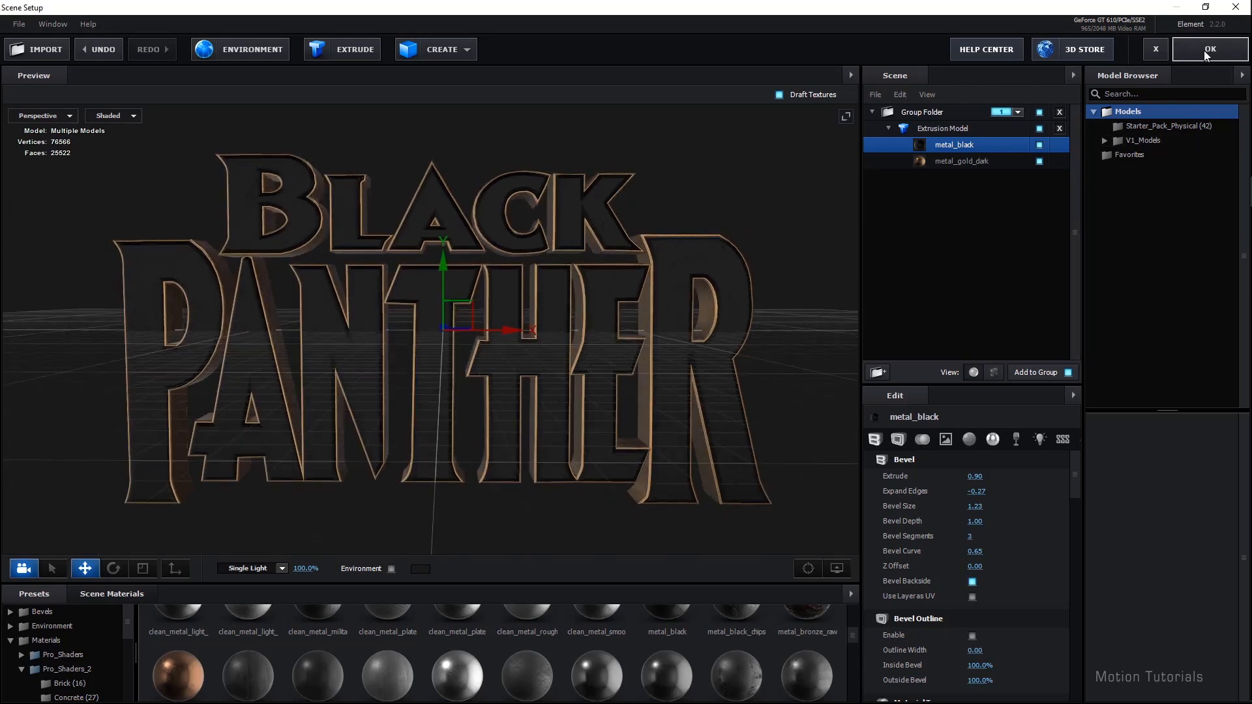
# - Confirm Scene Setup and set Element's World Scale to 0.86 and World Rotation X to -15°
pyautogui.click(1208, 49)
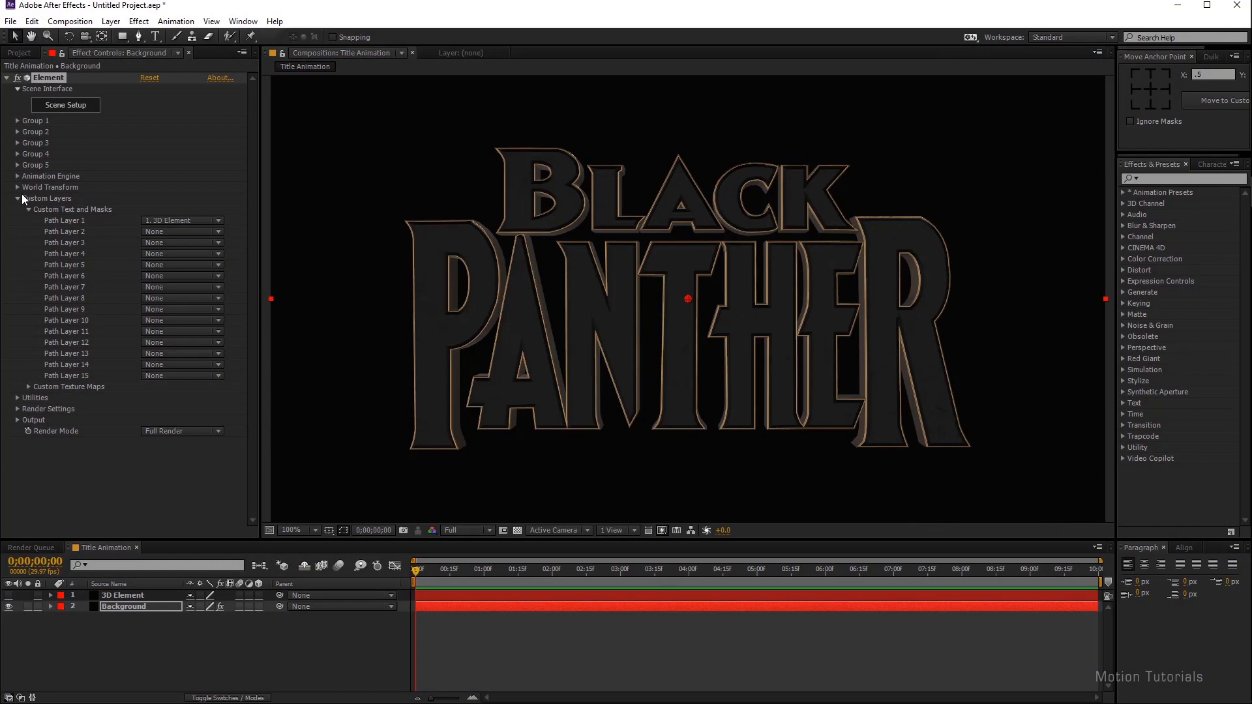
pyautogui.click(17, 186)
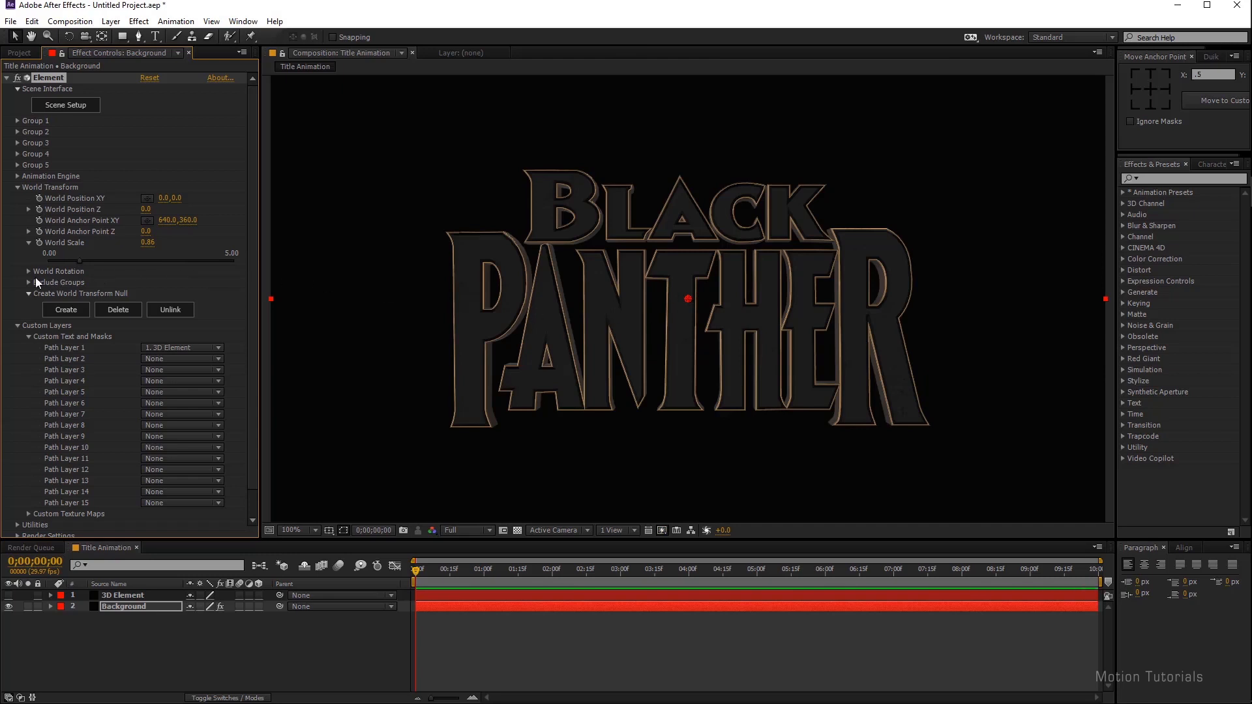
pyautogui.click(17, 272)
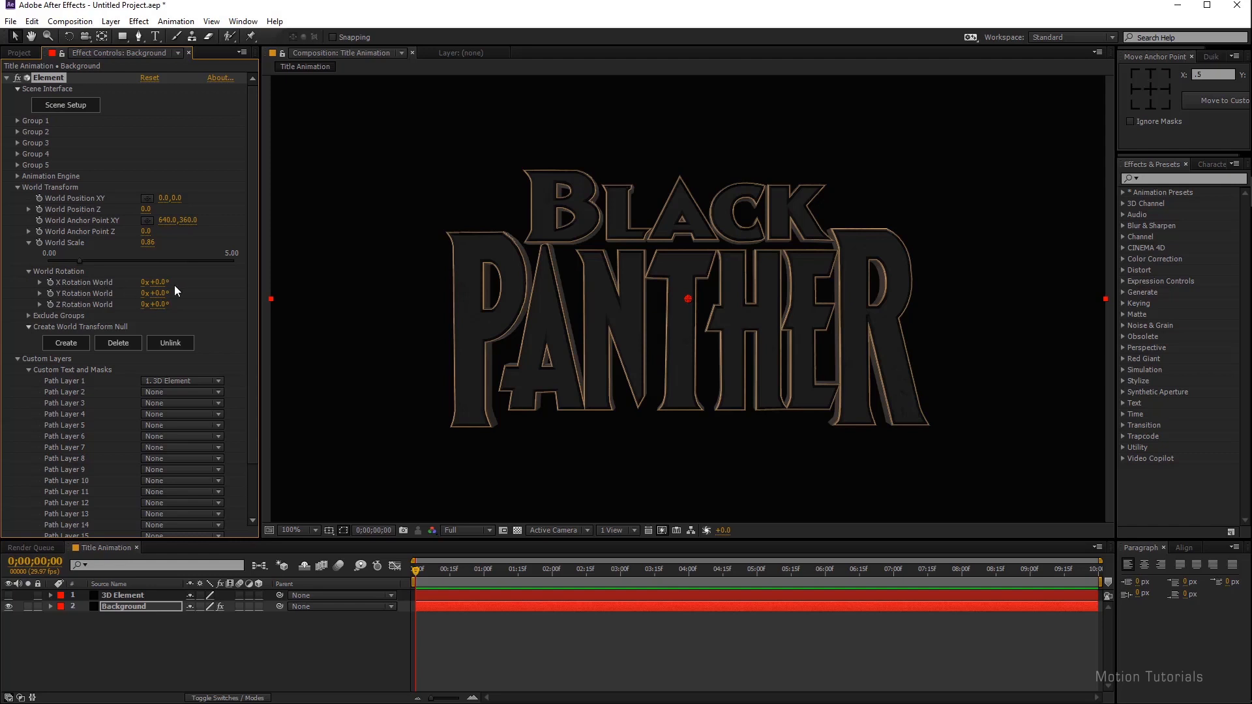
pyautogui.moveTo(154, 281); pyautogui.dragTo(154, 286)
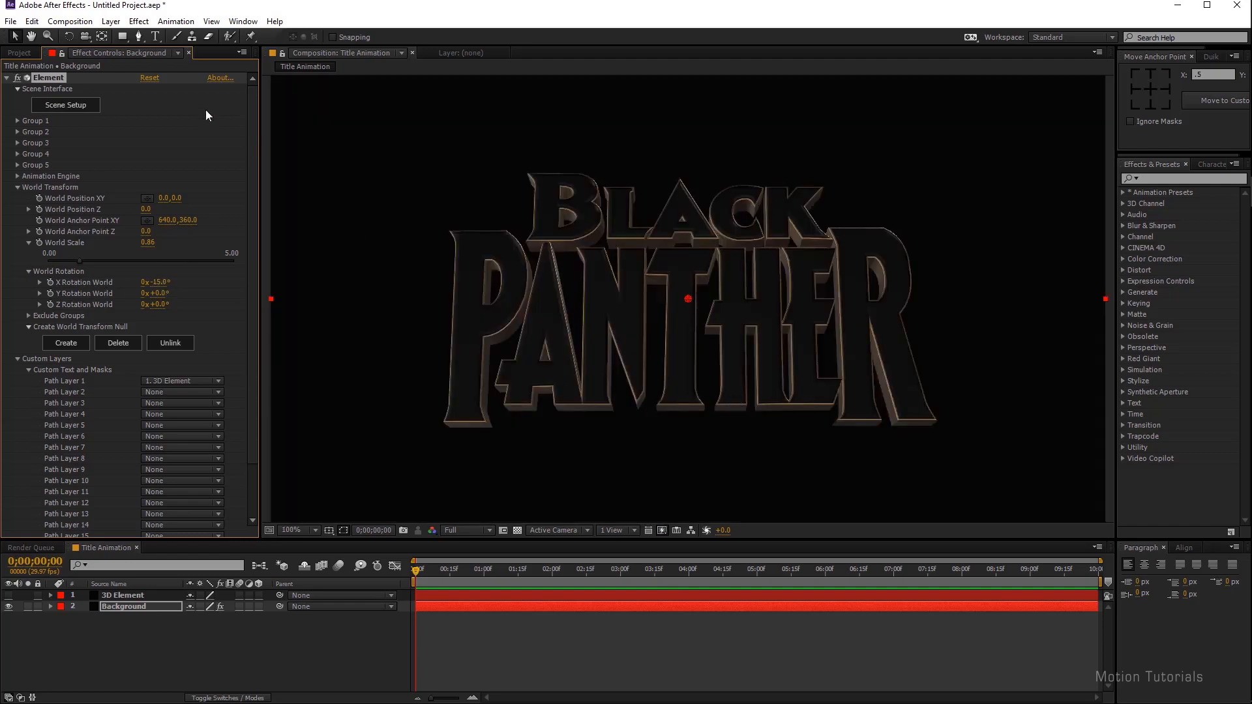
# - Create a new Point light layer, Light 1, via Layer > New > Light and view the whole frame
pyautogui.click(110, 21)
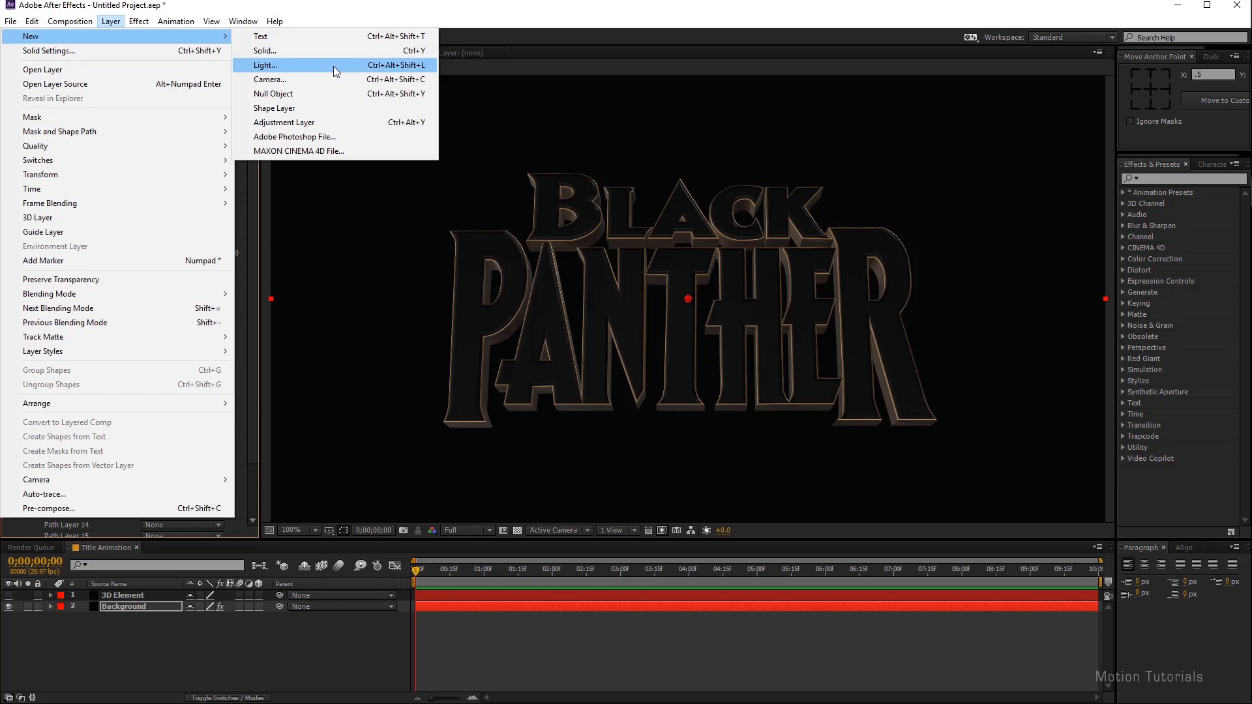
pyautogui.click(265, 65)
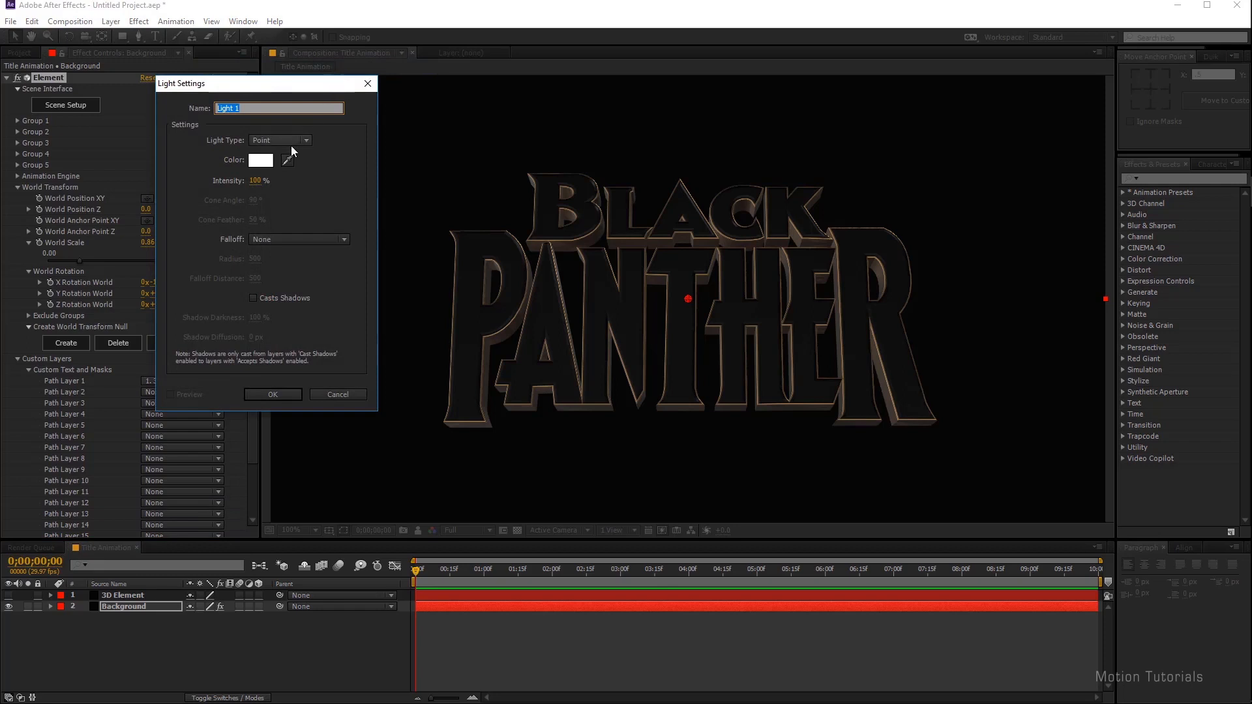
pyautogui.click(279, 140)
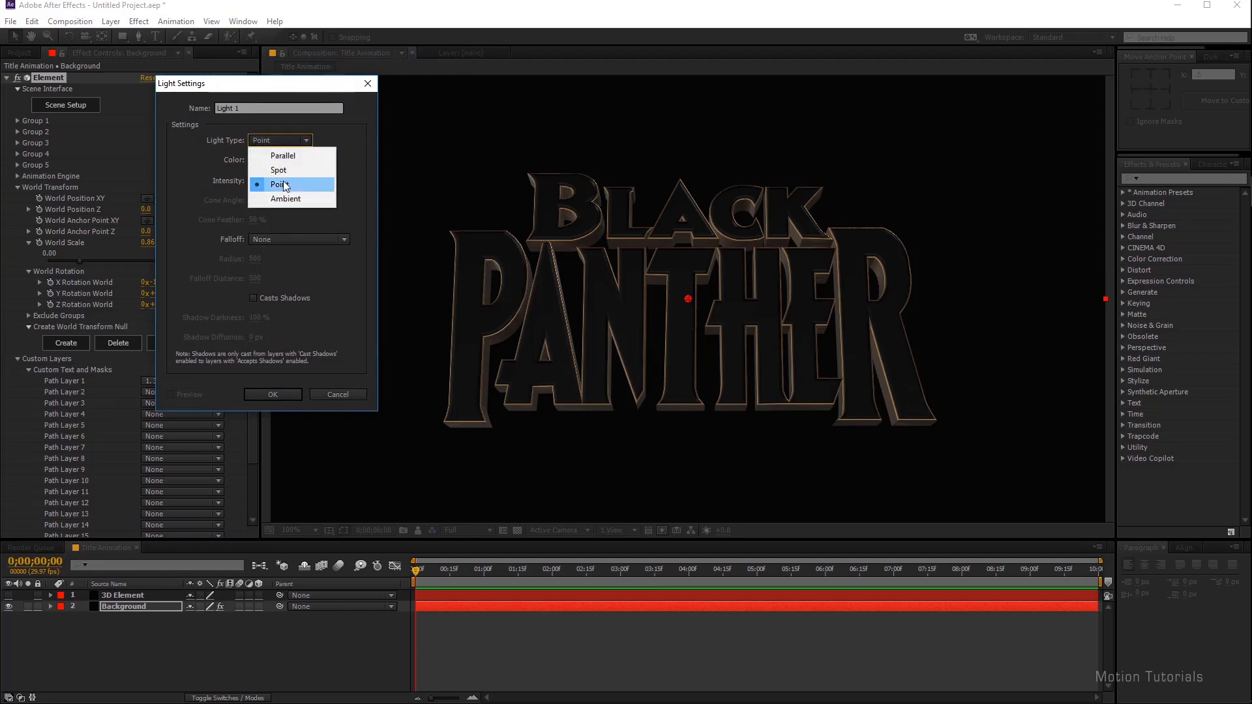
pyautogui.click(279, 184)
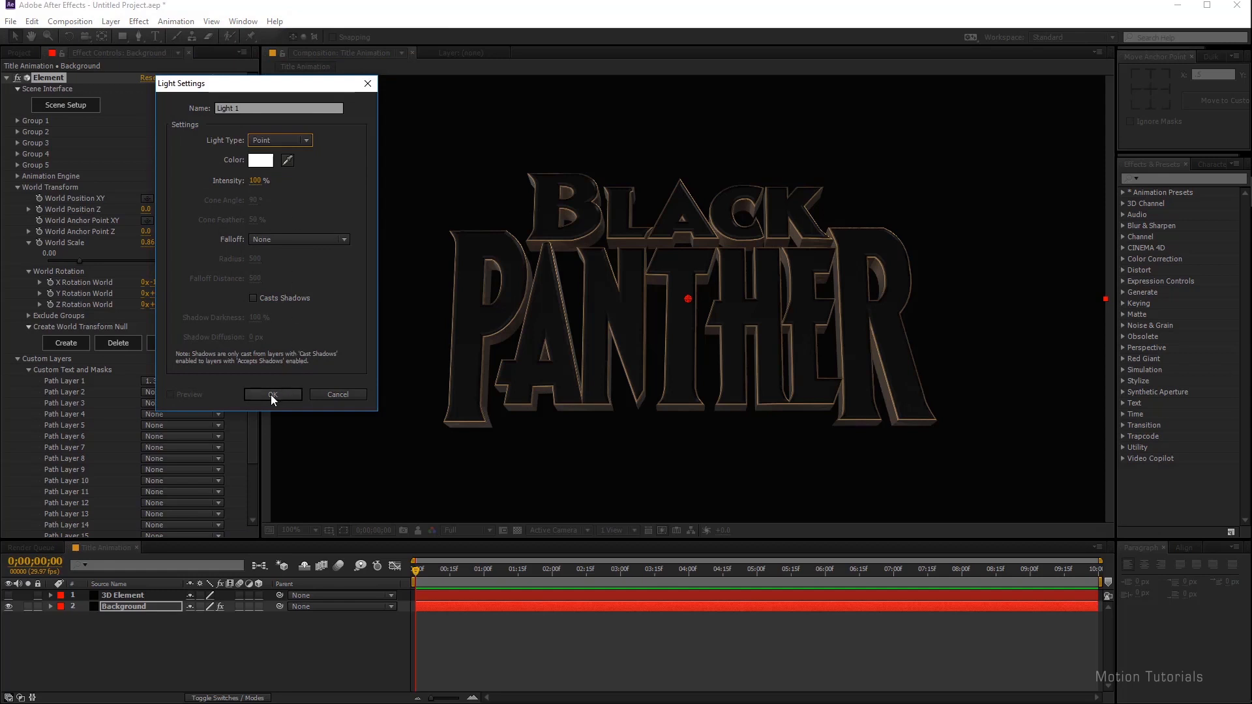
pyautogui.click(273, 394)
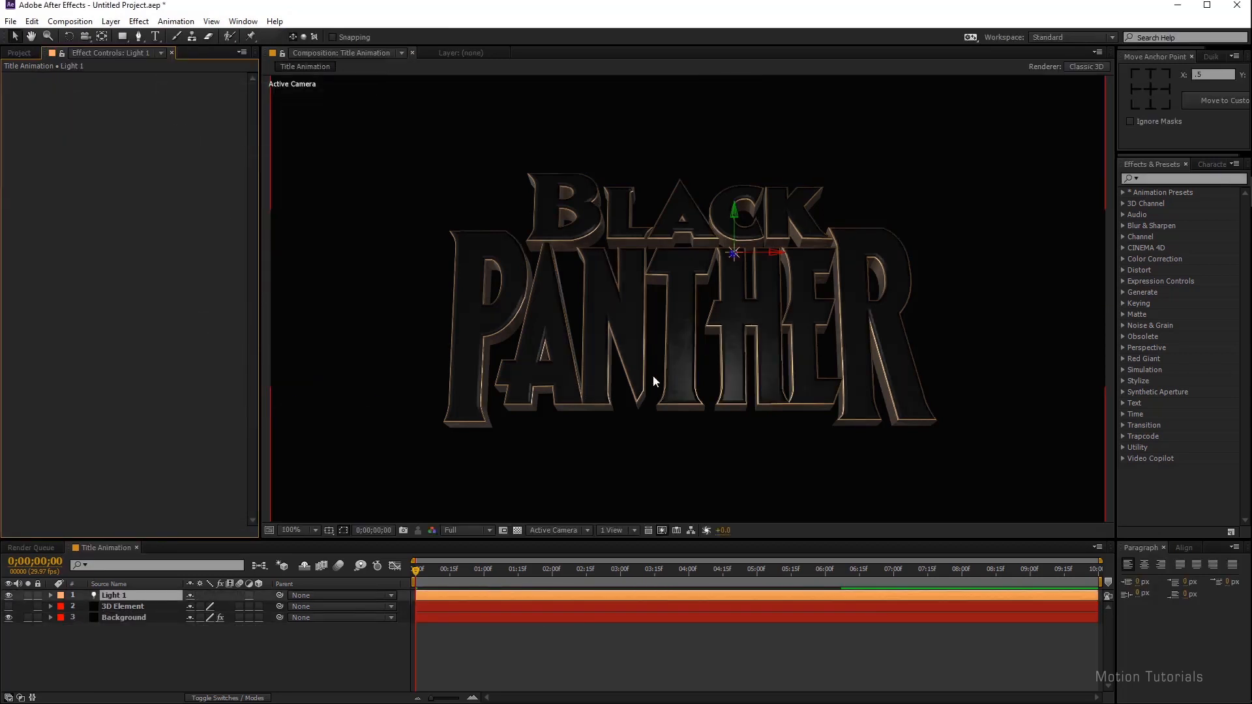
pyautogui.click(293, 529)
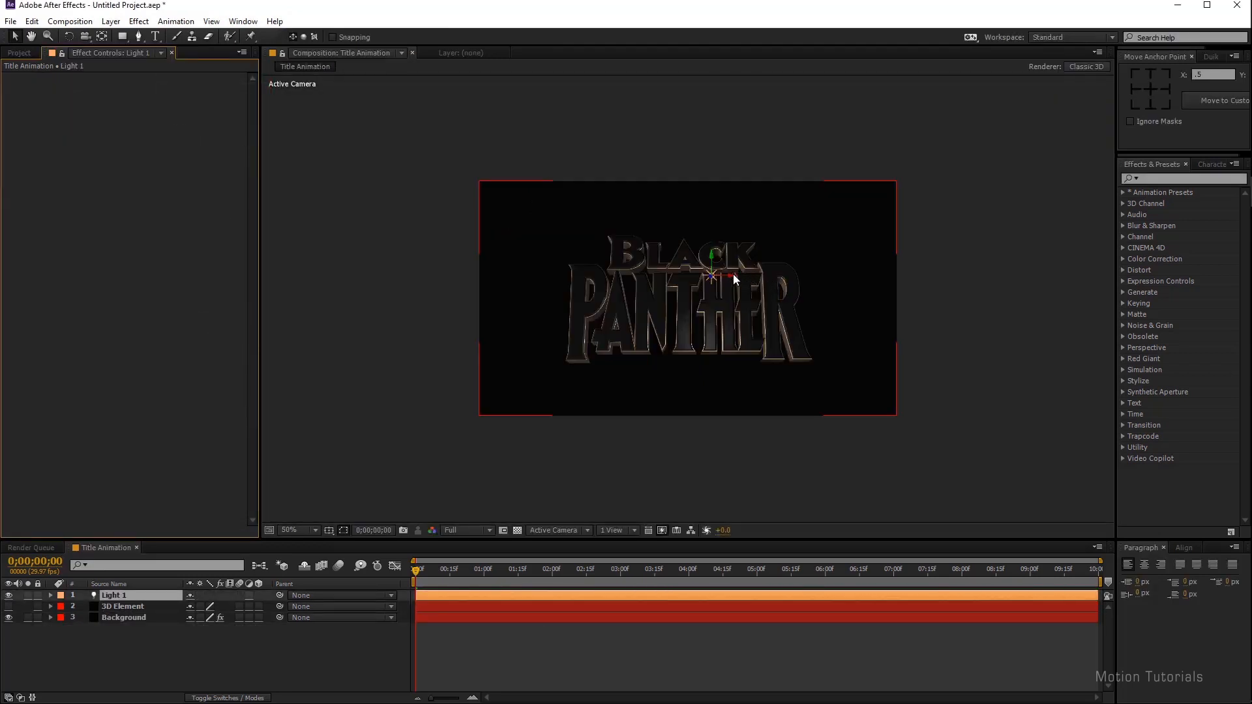